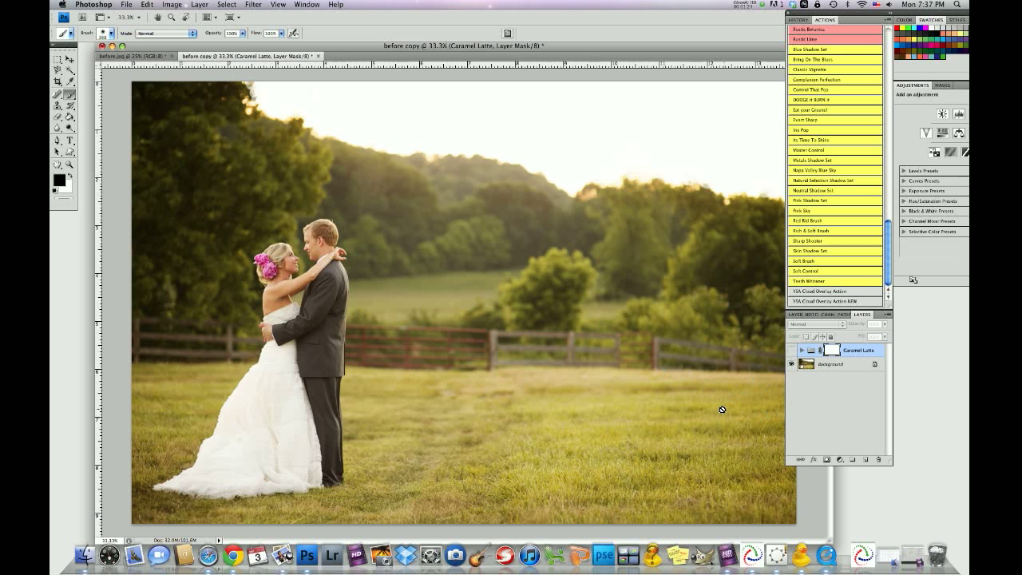
pyautogui.moveTo(742, 377)
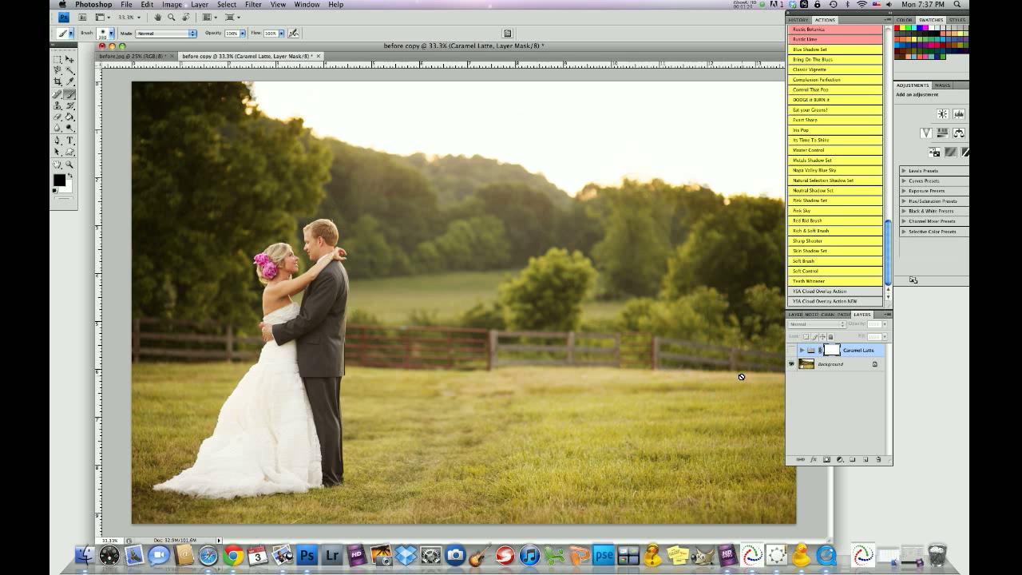
pyautogui.moveTo(818, 403)
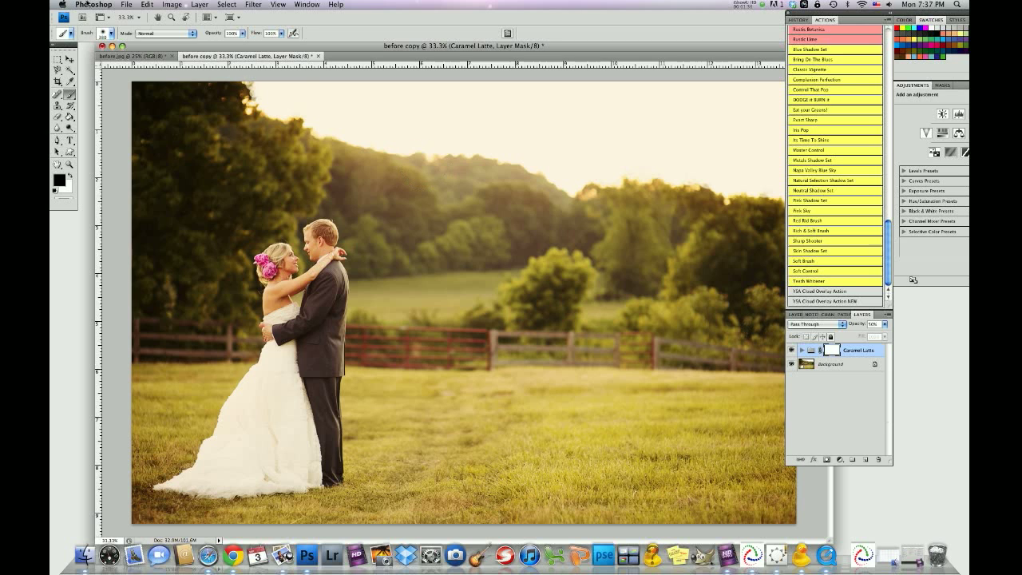
# - Flatten the warmed wedding photo into a single background layer via the Layer menu
pyautogui.click(198, 4)
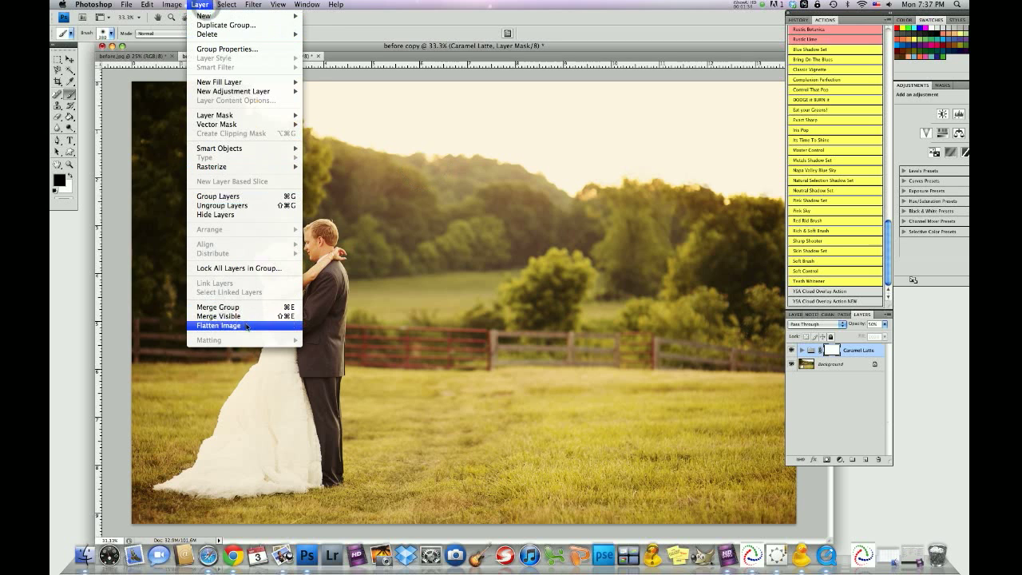
pyautogui.click(217, 325)
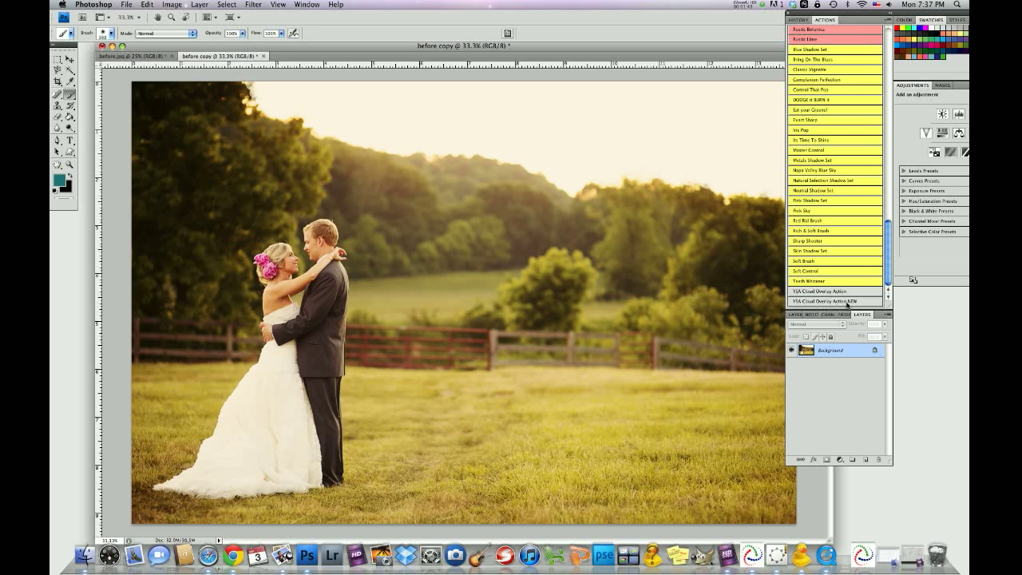
# - Play the YSA Cloud Overlay action, continue past its prompts, and pick ysastratus01.jpg
pyautogui.click(822, 301)
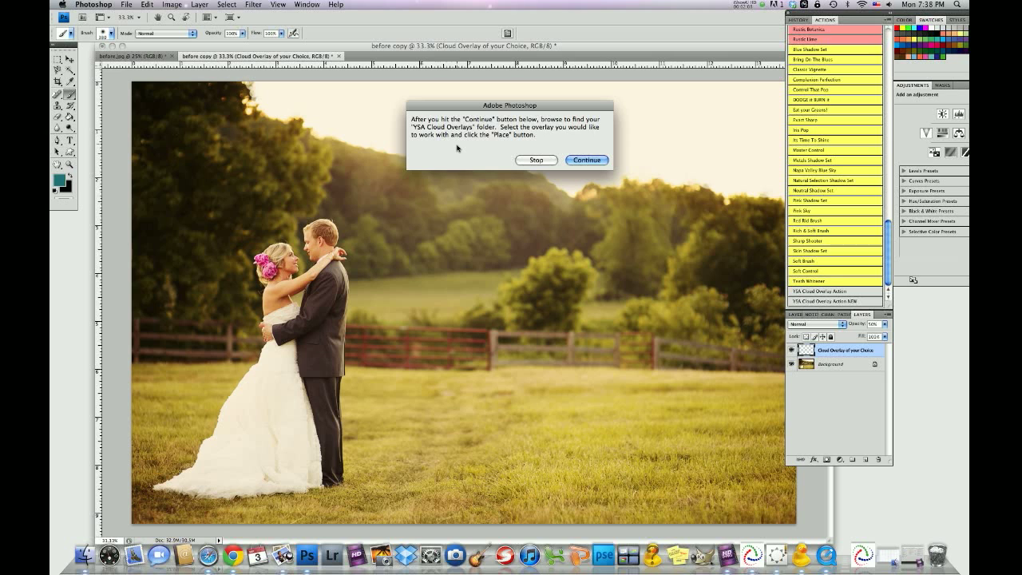
pyautogui.click(587, 159)
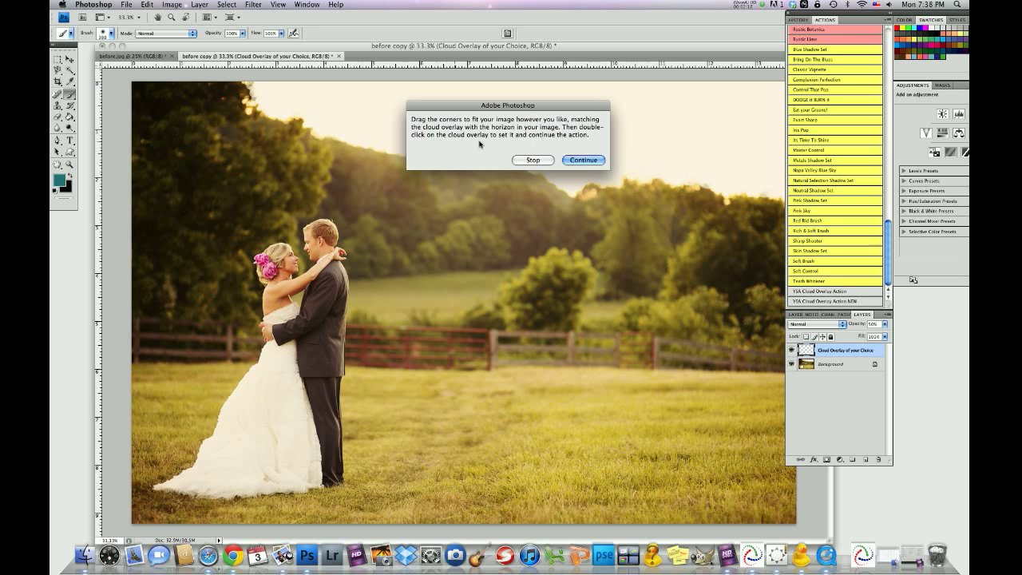
pyautogui.moveTo(499, 147)
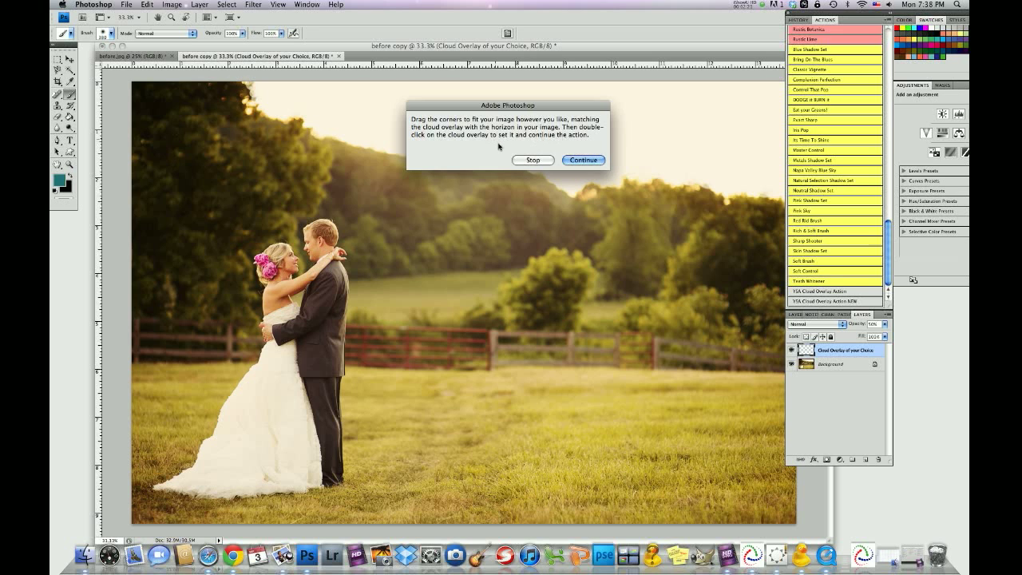
pyautogui.click(584, 160)
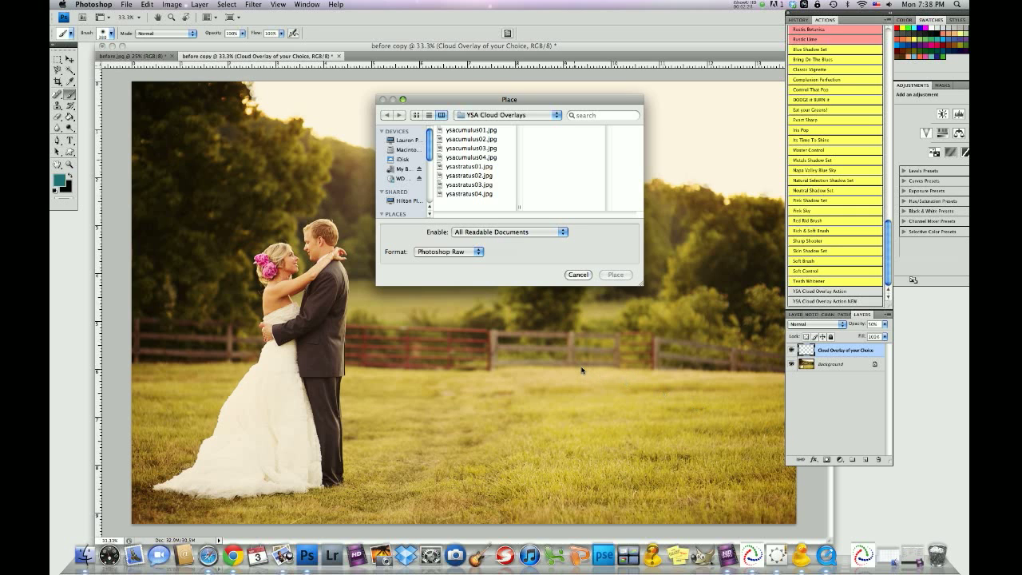
pyautogui.moveTo(605, 298)
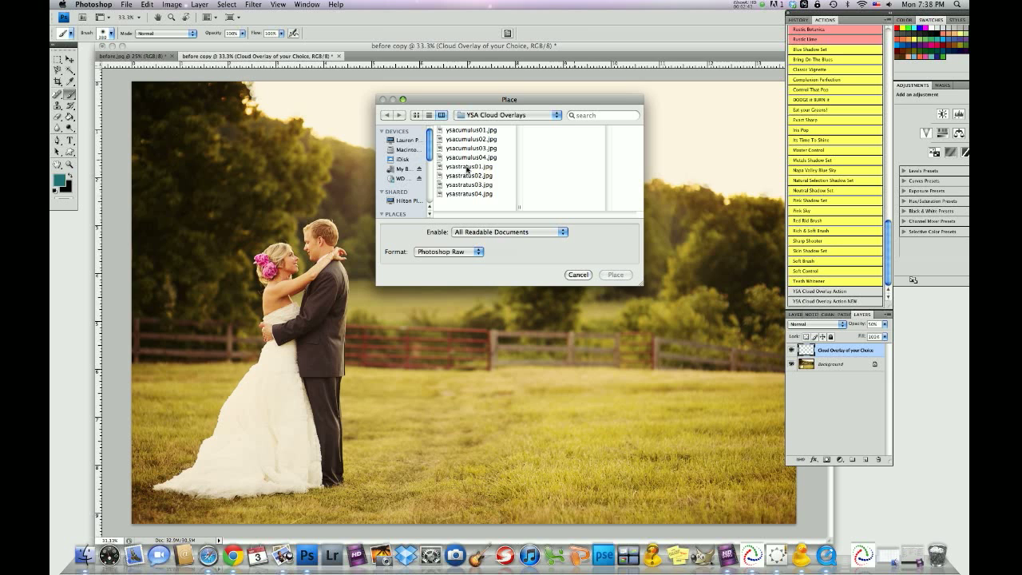
pyautogui.click(470, 166)
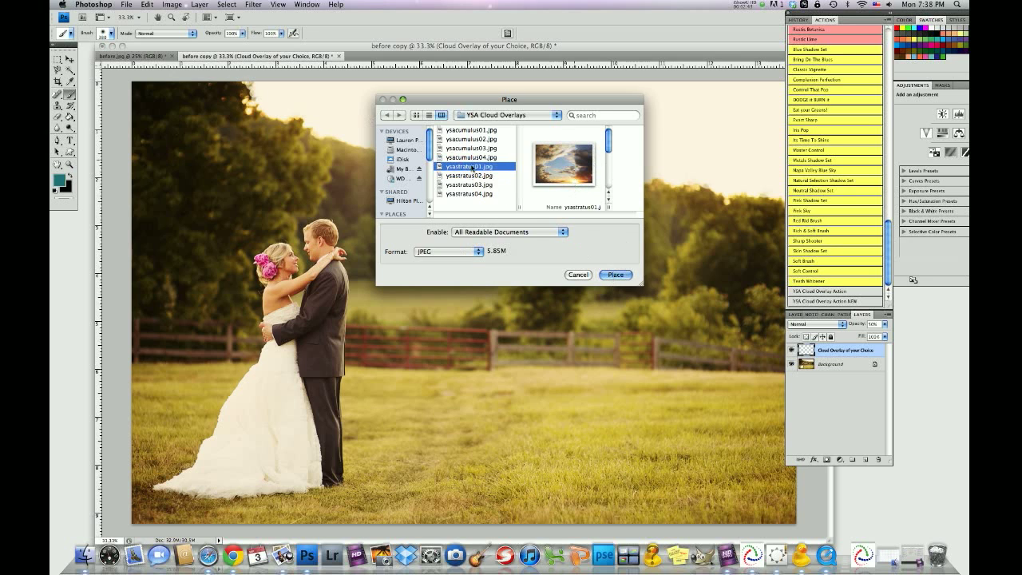
# - Place the ysastratus01.jpg cloud photo into the wedding image
pyautogui.click(615, 274)
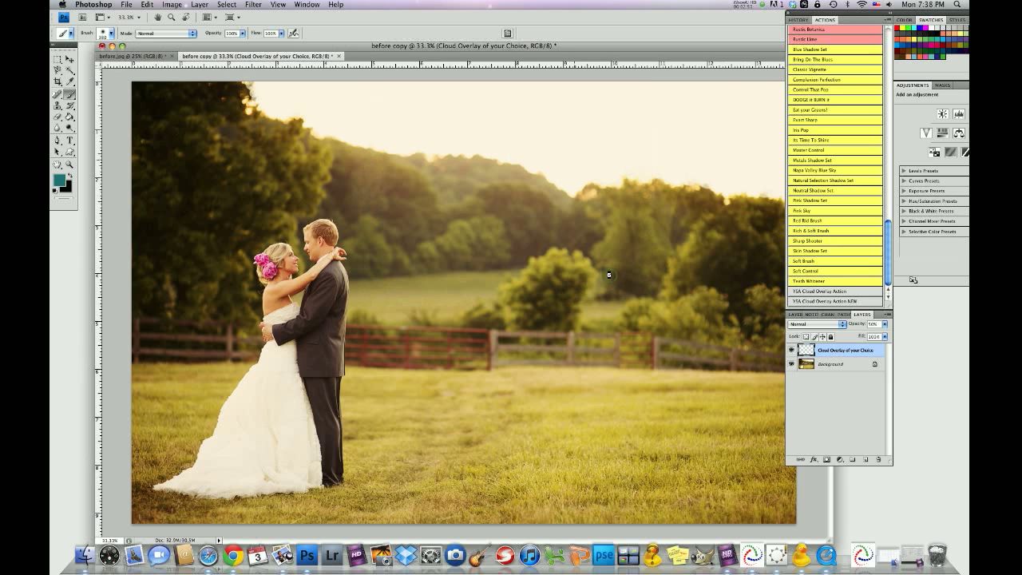
pyautogui.moveTo(677, 303)
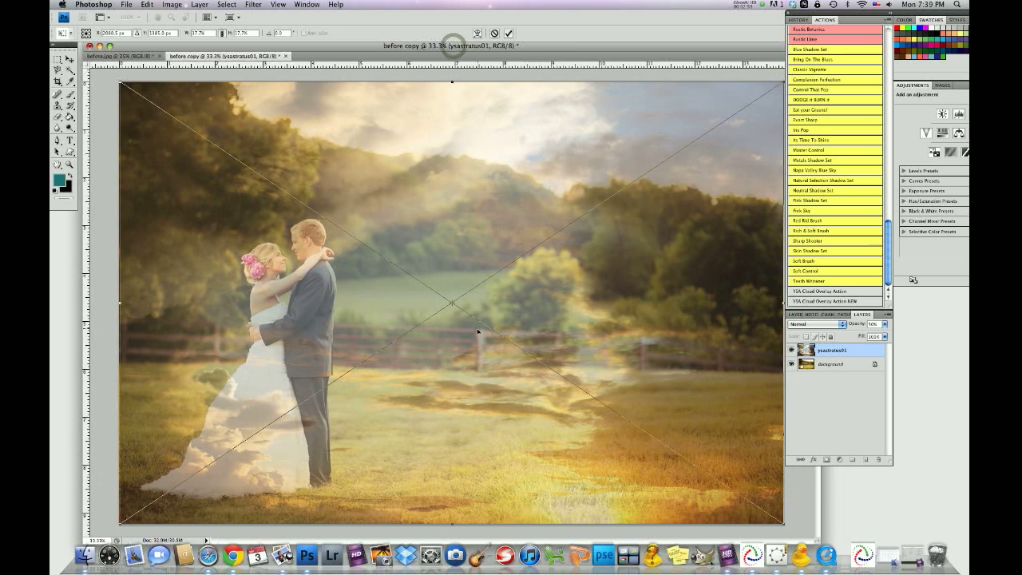
pyautogui.moveTo(583, 393)
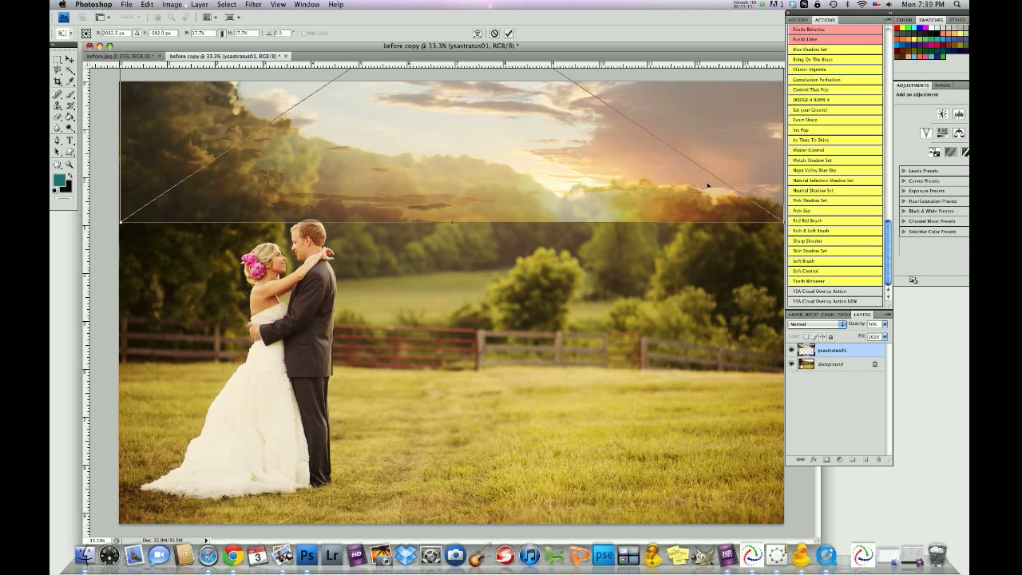
pyautogui.moveTo(609, 194)
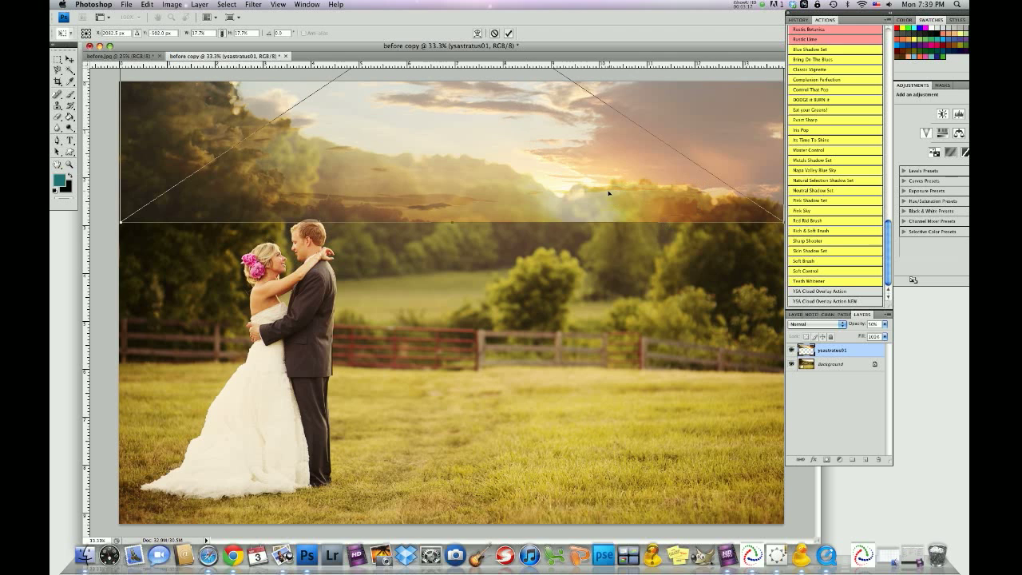
pyautogui.moveTo(238, 94)
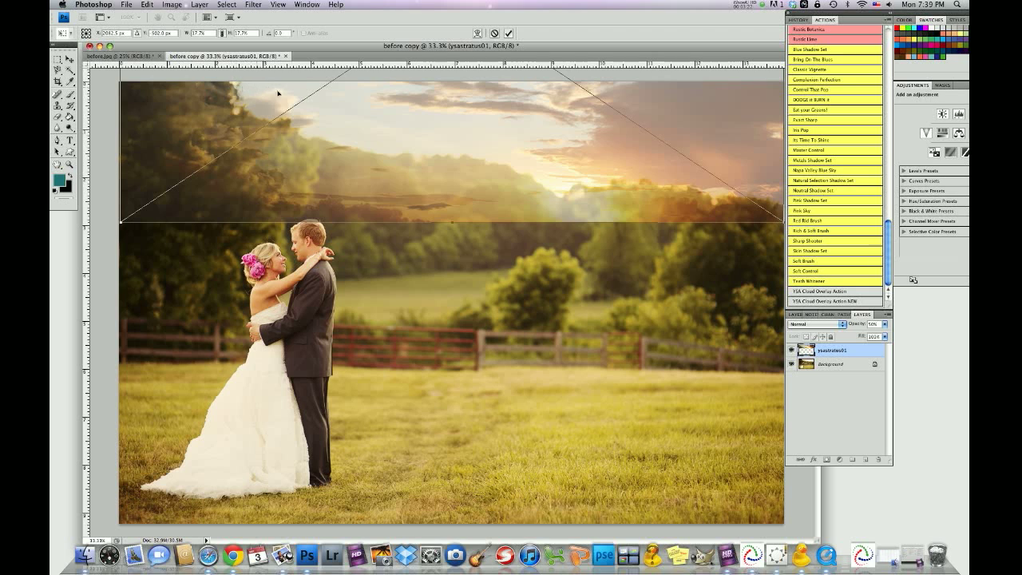
pyautogui.moveTo(359, 136)
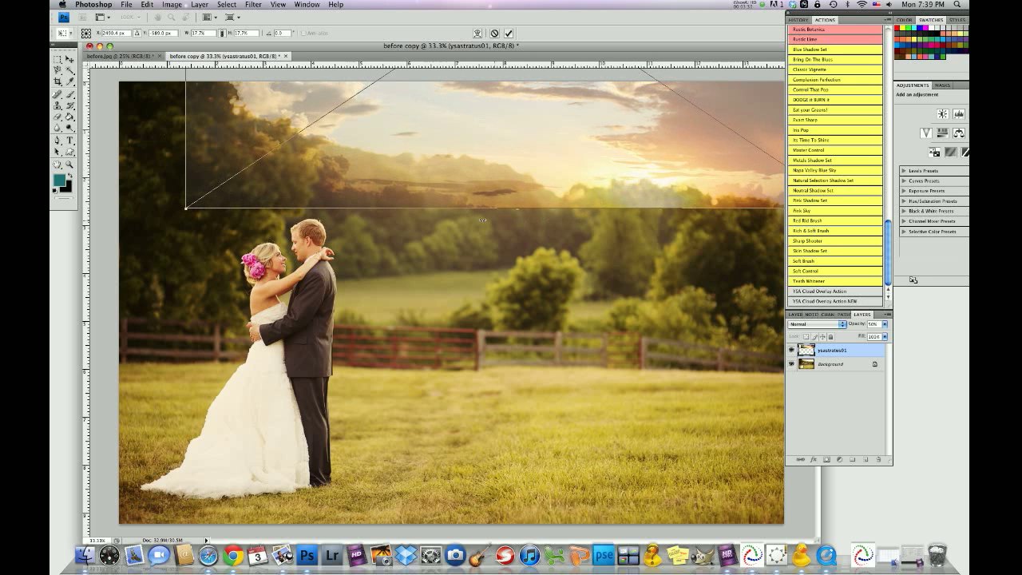
pyautogui.moveTo(559, 237)
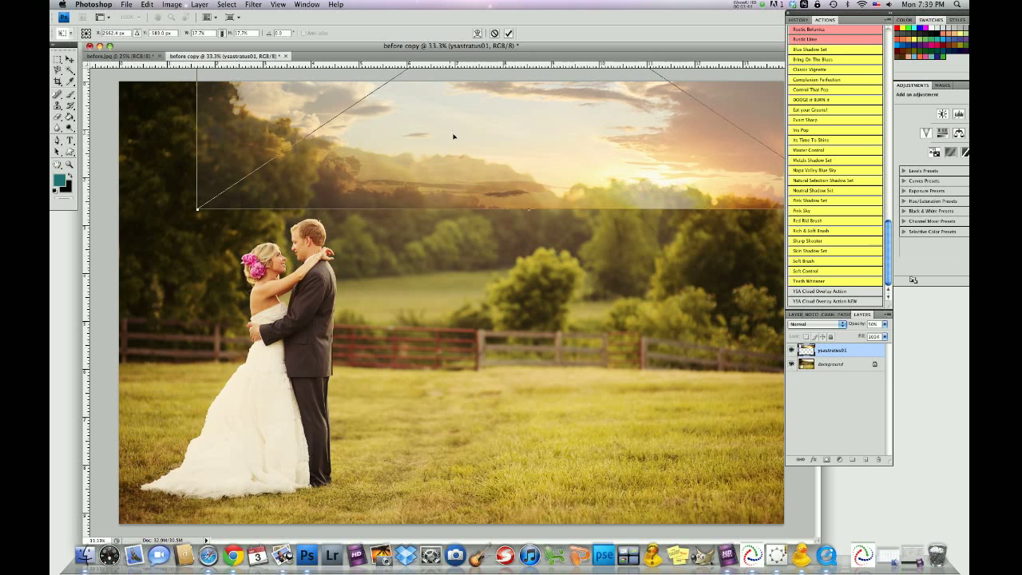
pyautogui.moveTo(687, 192)
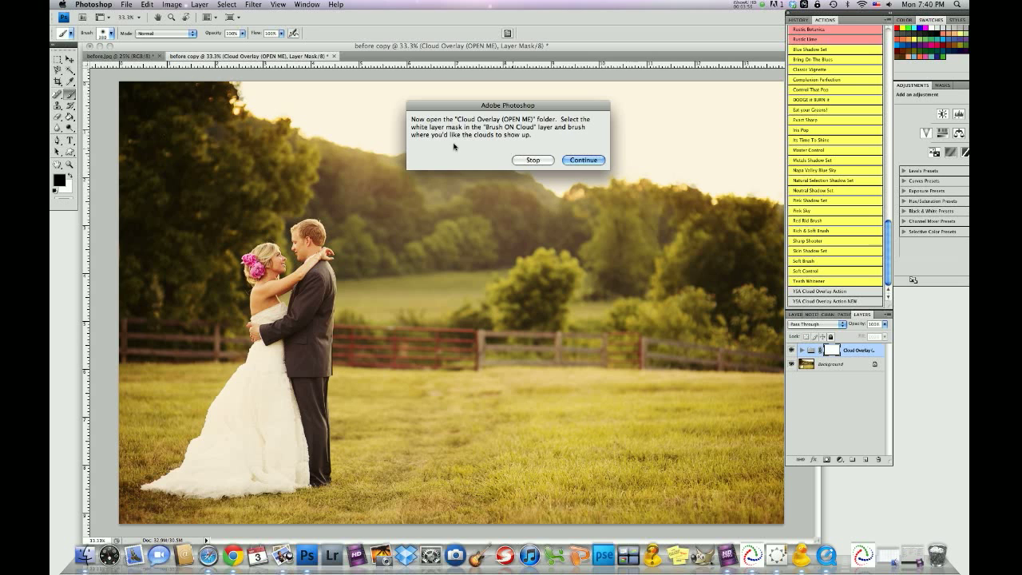
pyautogui.moveTo(475, 102)
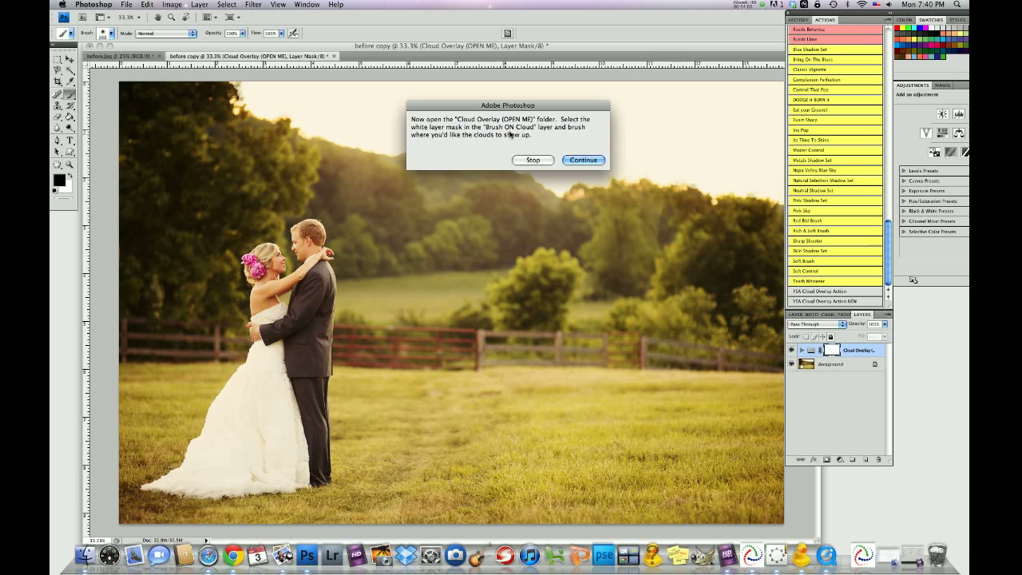
pyautogui.moveTo(452, 146)
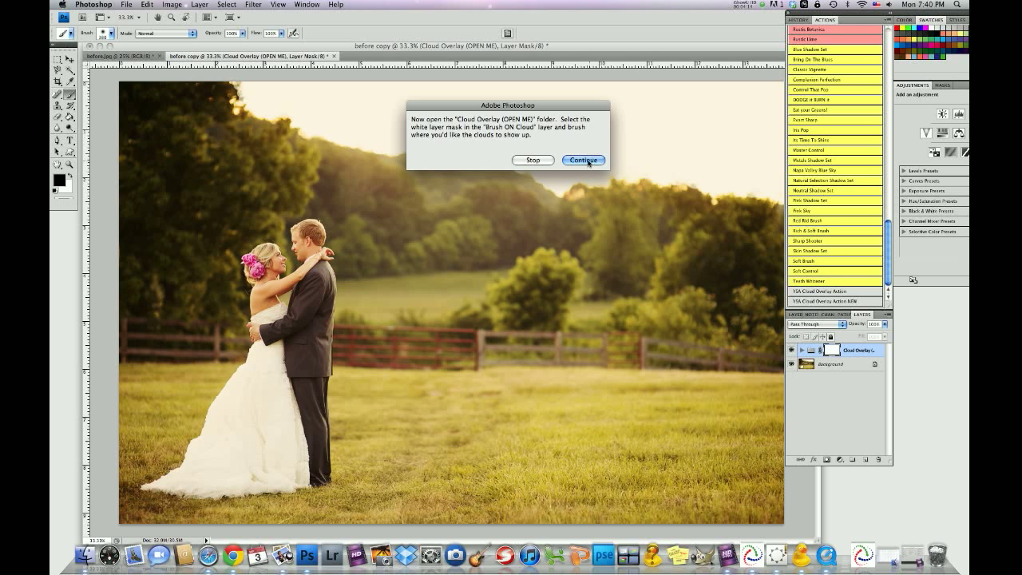
# - Continue through the action's color cast, dodge, burn and blur message dialogs
pyautogui.click(584, 160)
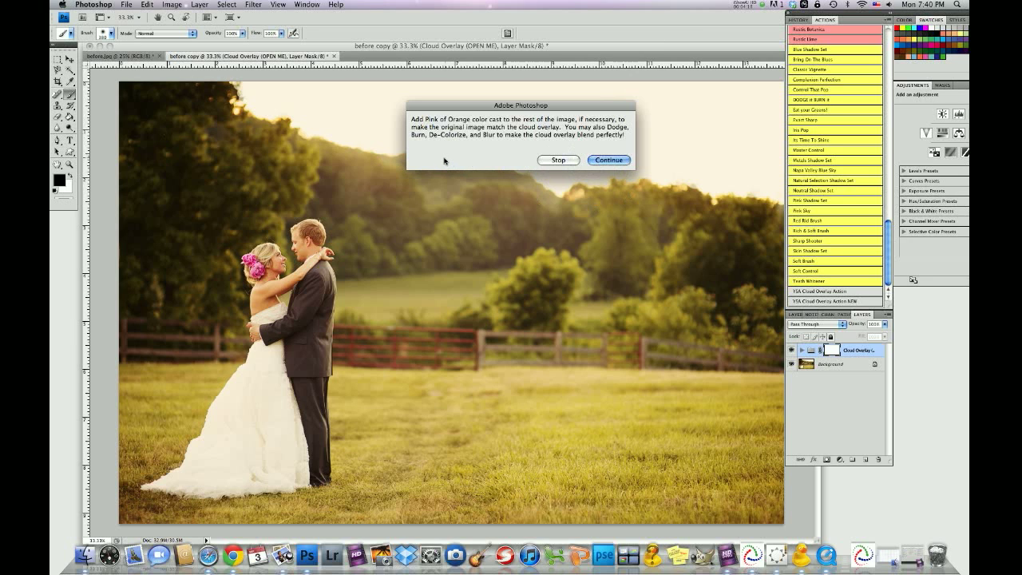
pyautogui.moveTo(448, 152)
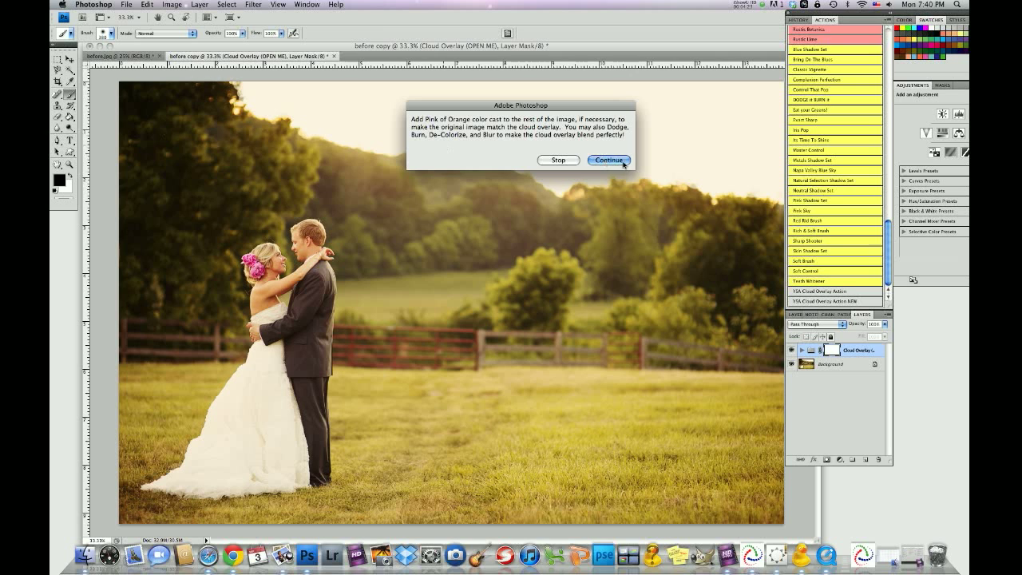
pyautogui.click(609, 159)
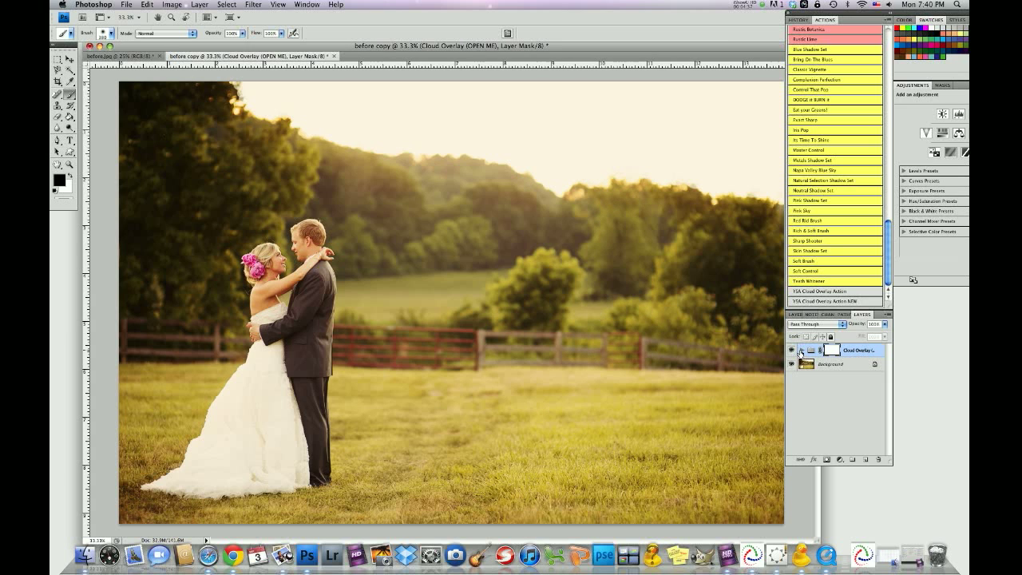
# - Expand the Cloud Overlay group and select the Brush ON Cloud layer mask
pyautogui.click(793, 349)
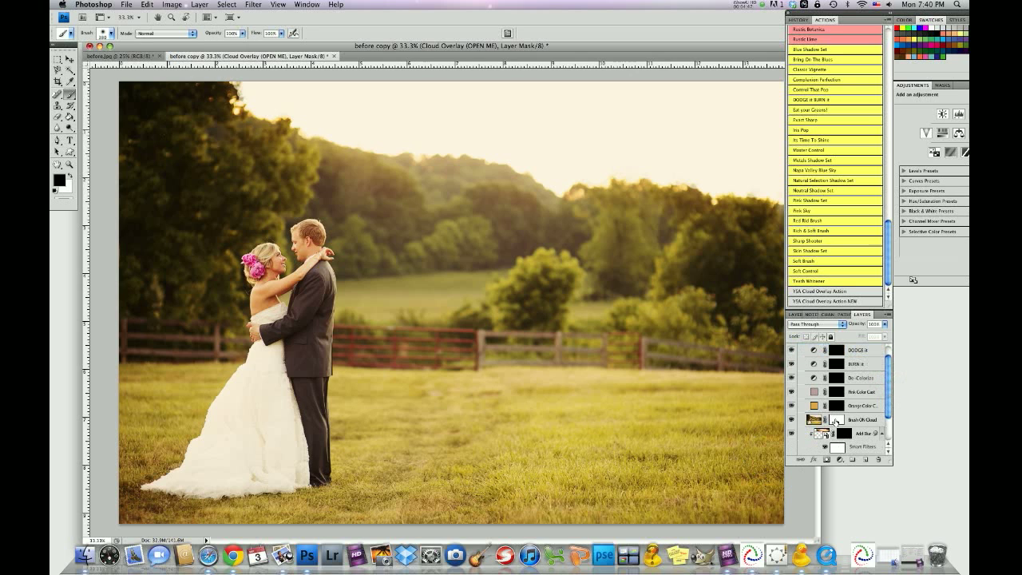
pyautogui.moveTo(268, 100)
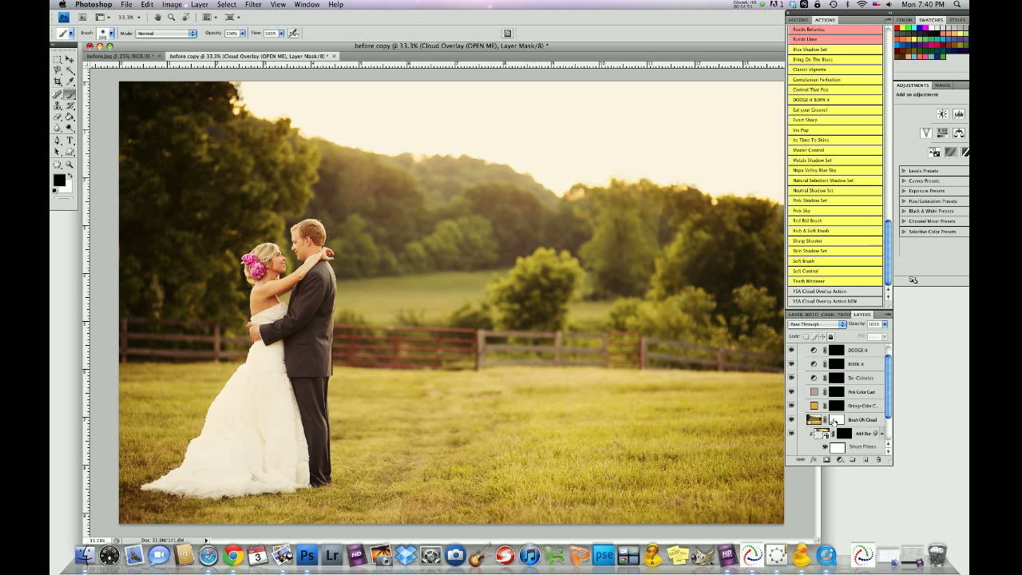
pyautogui.click(846, 419)
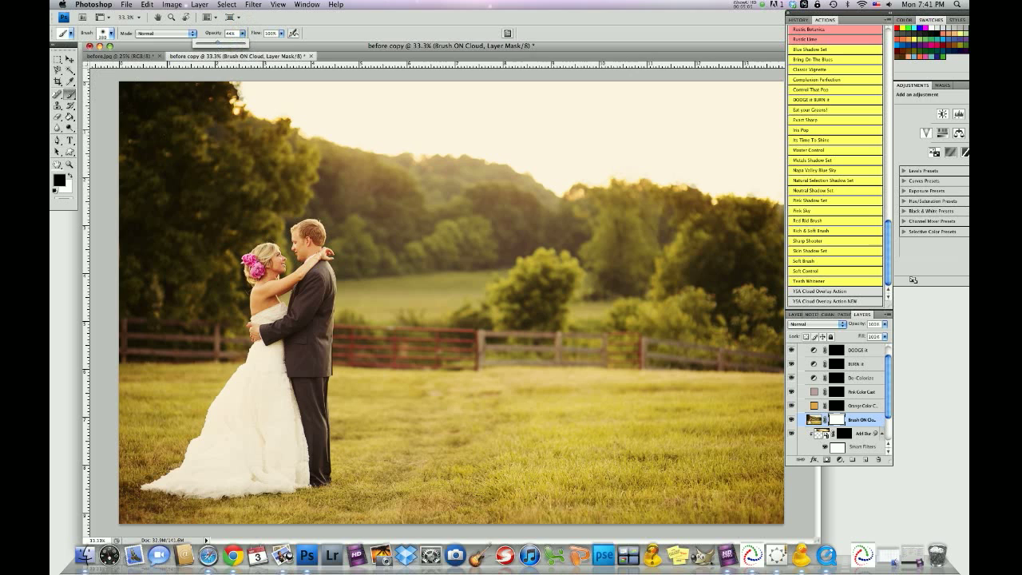
pyautogui.moveTo(301, 100)
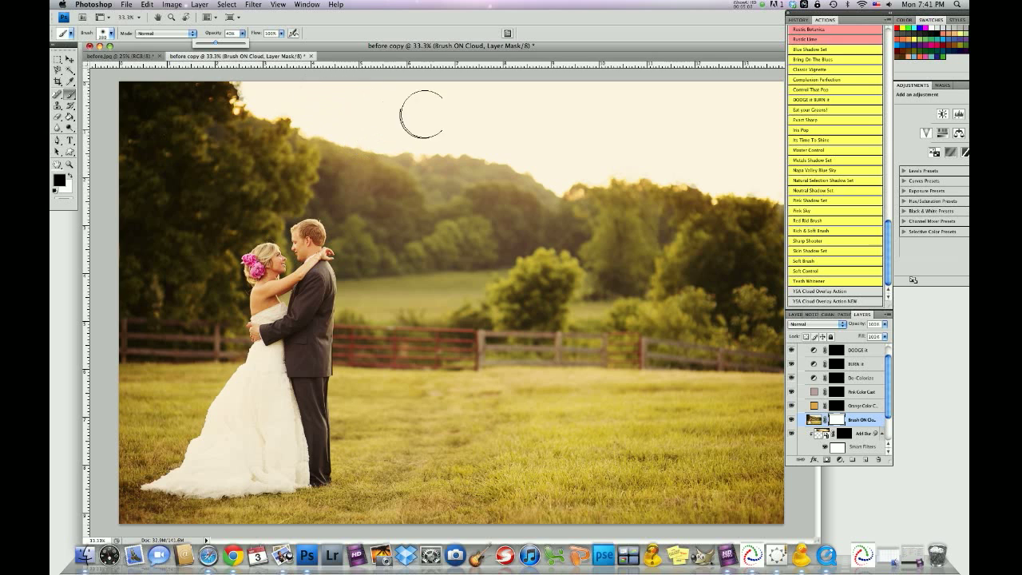
pyautogui.moveTo(257, 96)
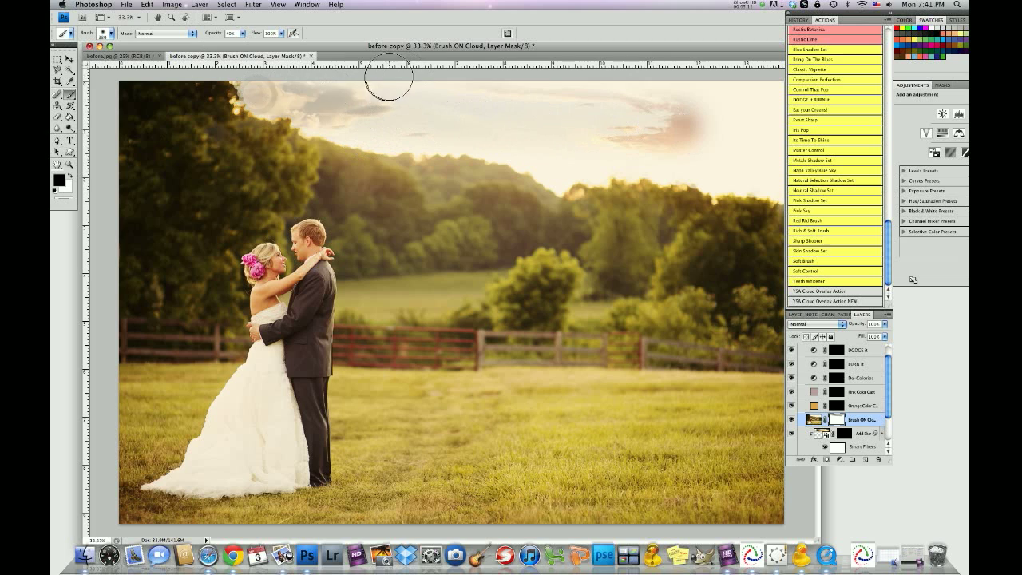
# - Paint clouds into the upper sky and above the treeline, then swap brush colors
pyautogui.moveTo(387, 75); pyautogui.dragTo(535, 104)
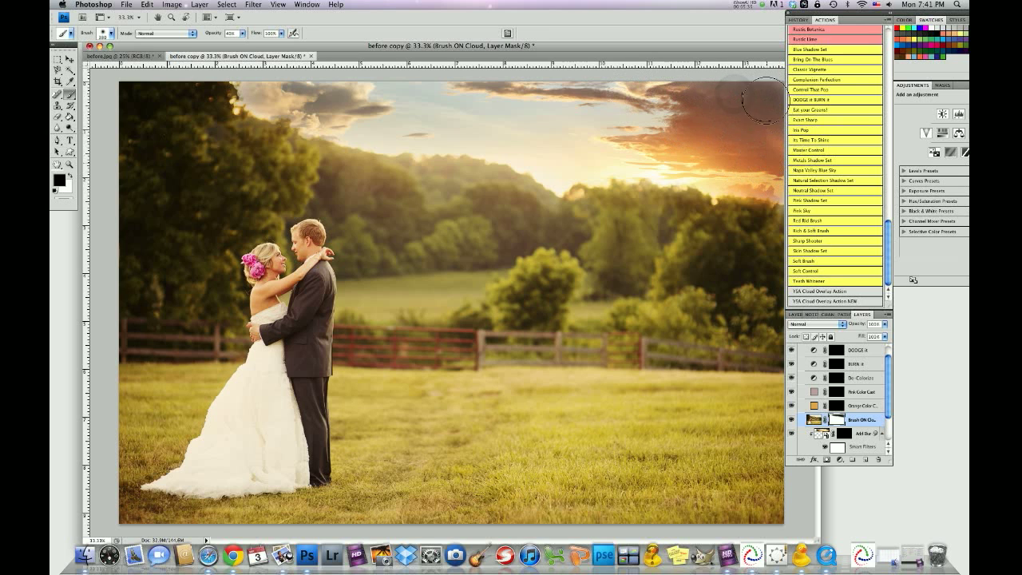
pyautogui.moveTo(468, 92)
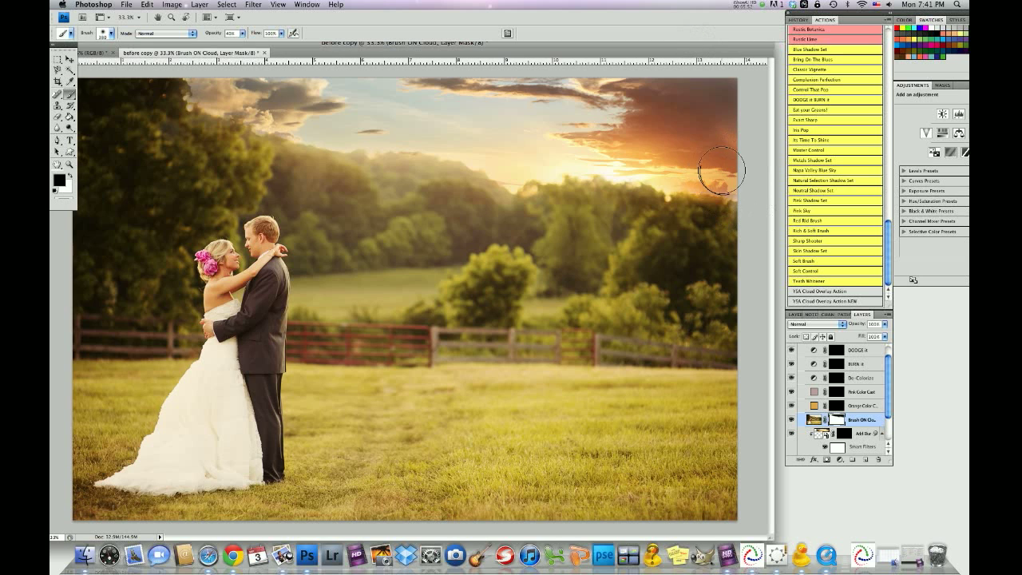
pyautogui.moveTo(723, 170); pyautogui.dragTo(677, 176)
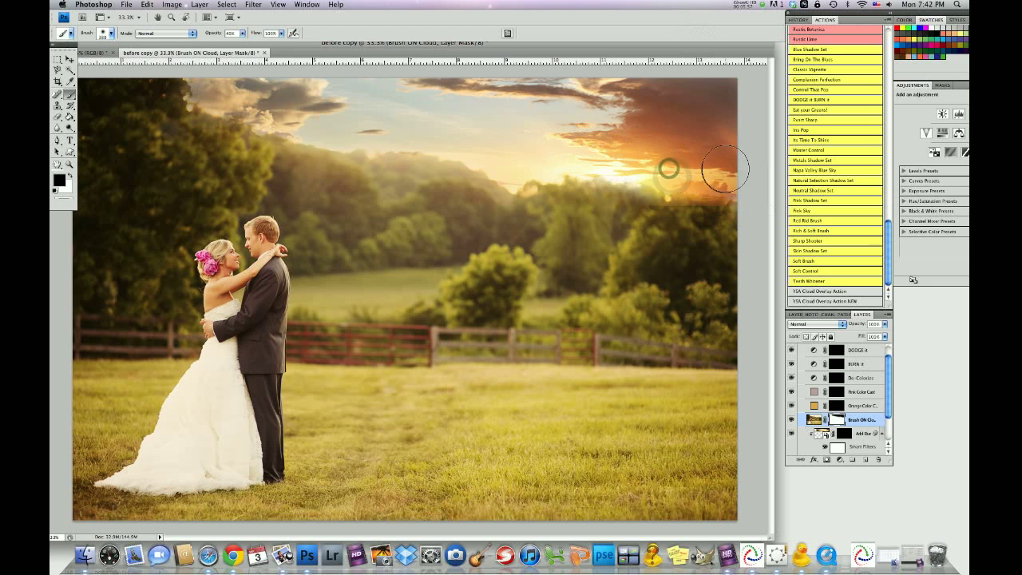
pyautogui.moveTo(587, 88)
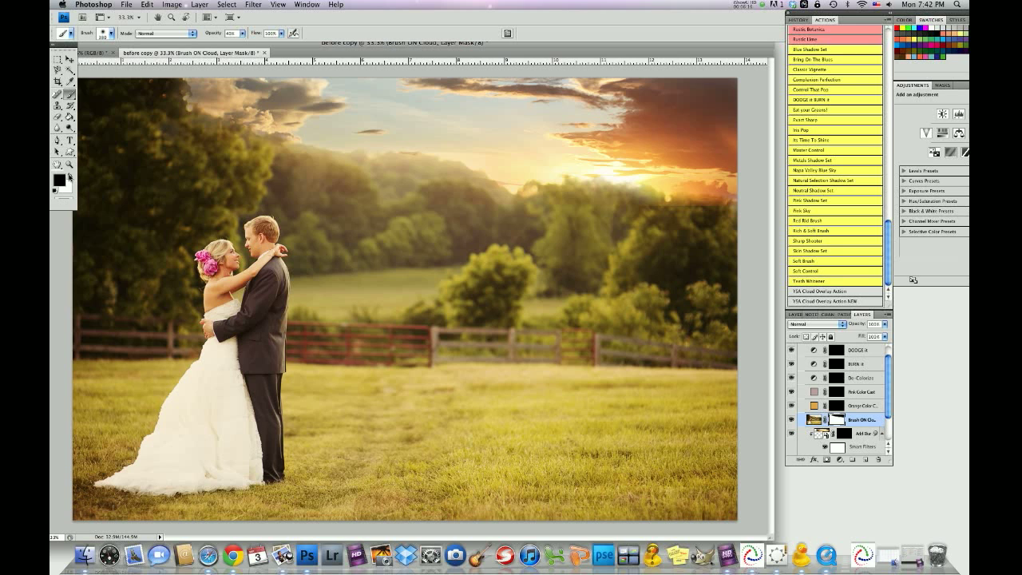
pyautogui.click(105, 33)
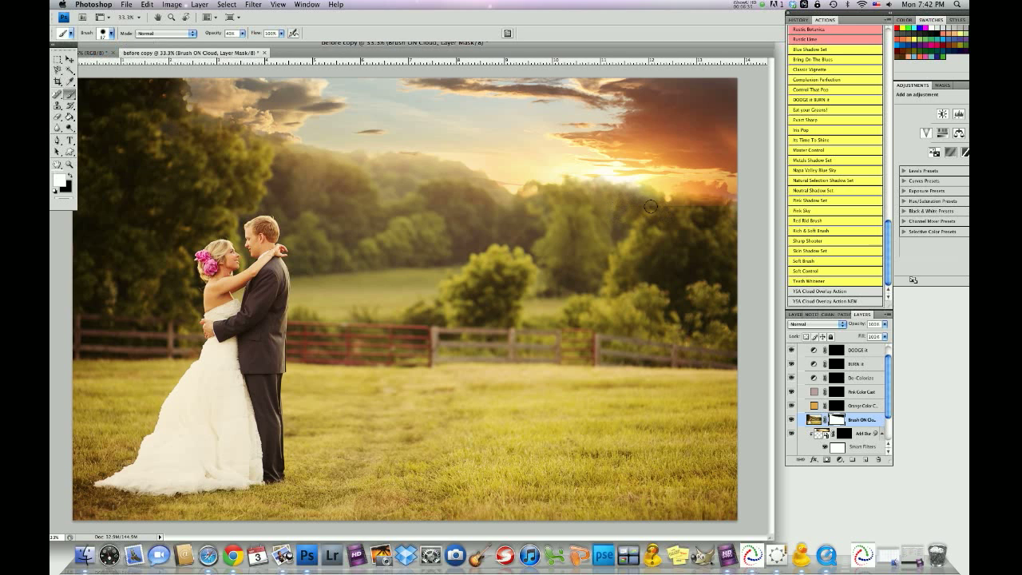
pyautogui.moveTo(644, 195)
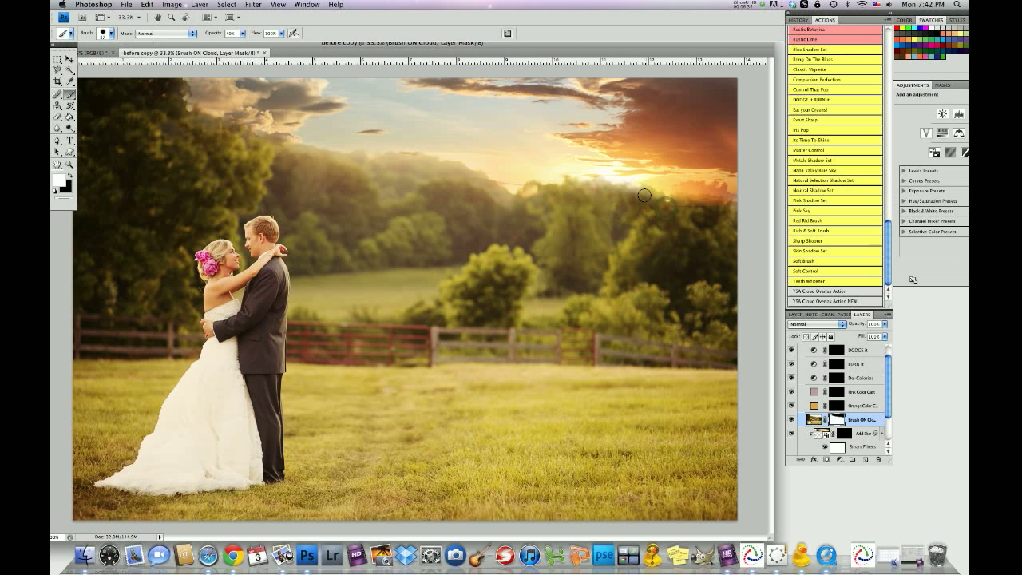
pyautogui.moveTo(723, 209)
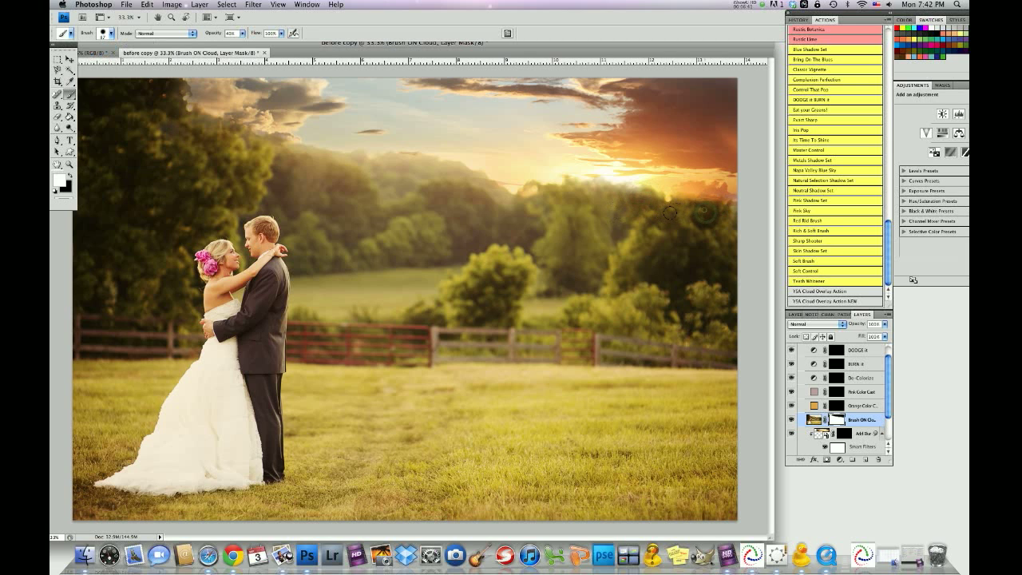
pyautogui.moveTo(625, 196)
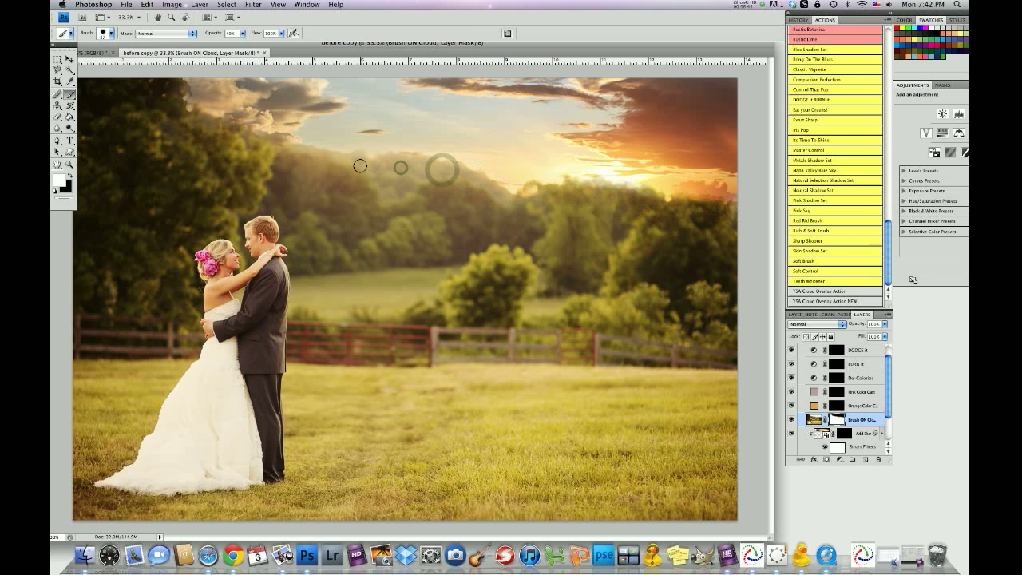
pyautogui.moveTo(198, 126)
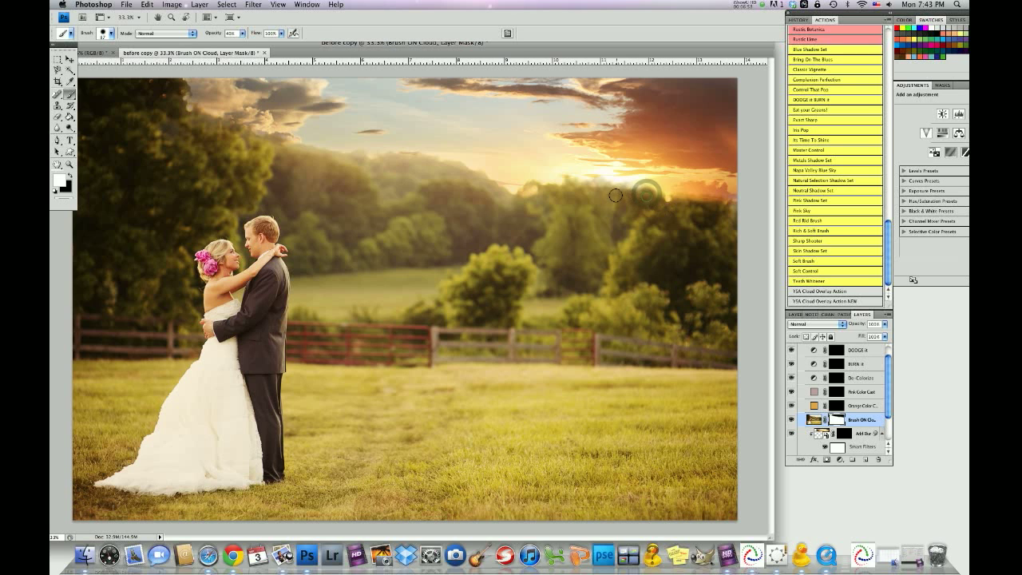
pyautogui.moveTo(599, 190)
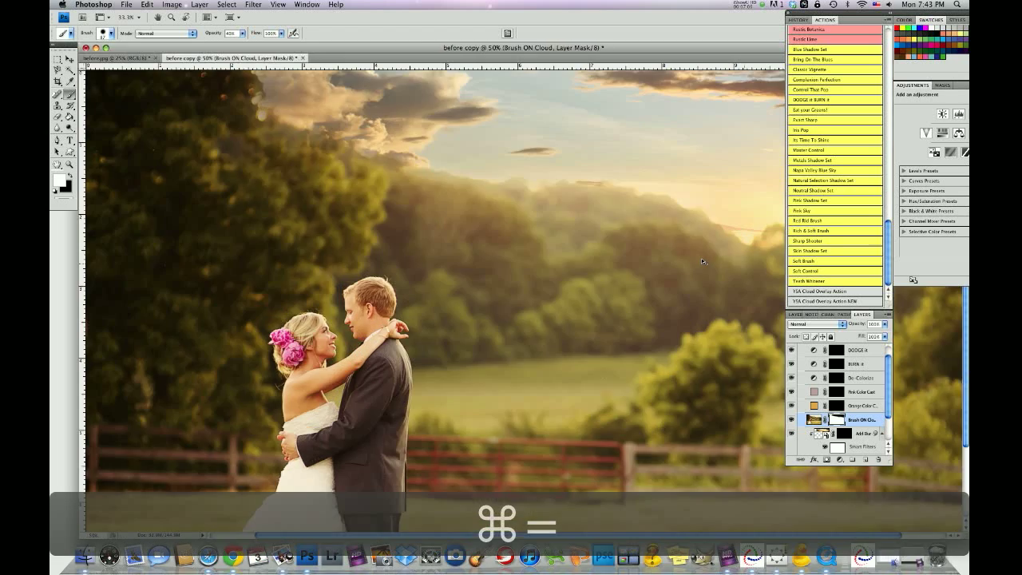
# - Zoom in on the treeline and select the brush to touch up the cloud edge
pyautogui.press('cmd+=')
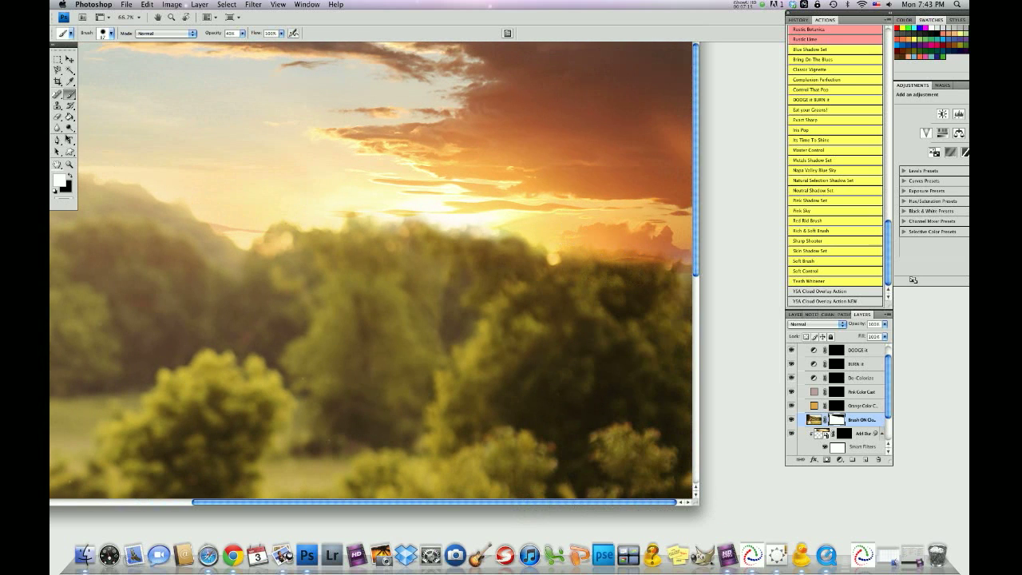
pyautogui.click(108, 33)
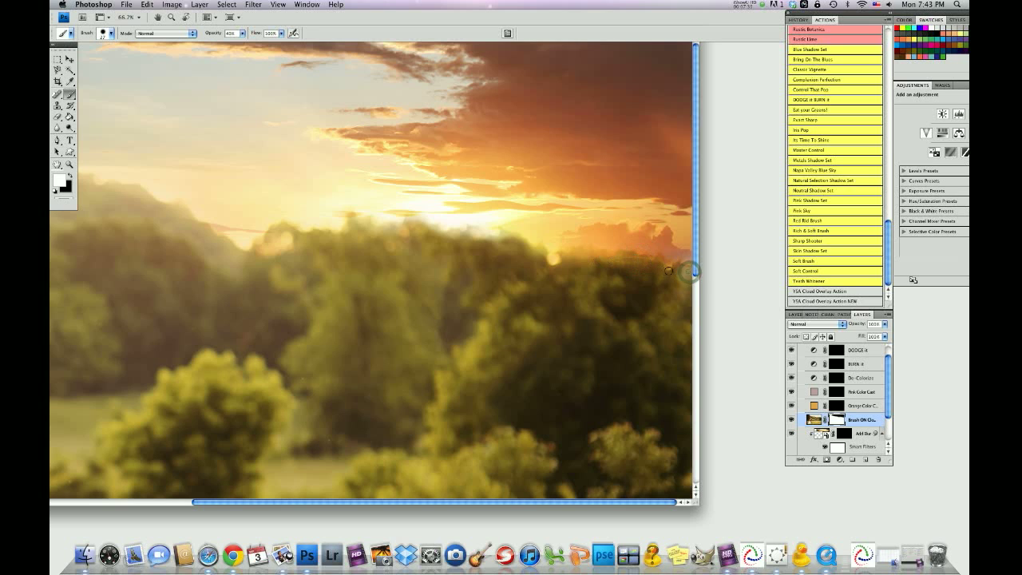
pyautogui.moveTo(607, 254)
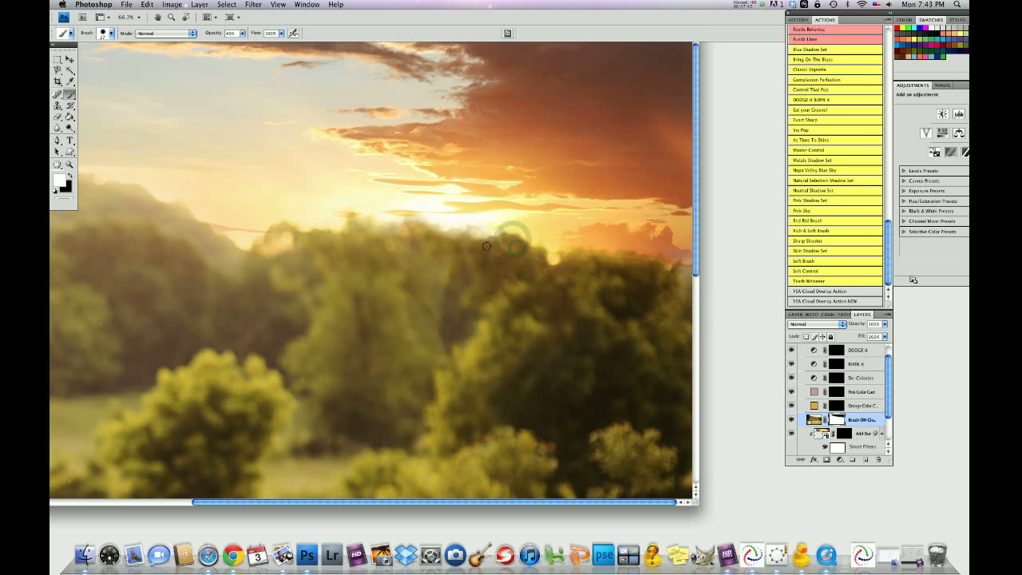
pyautogui.moveTo(451, 242)
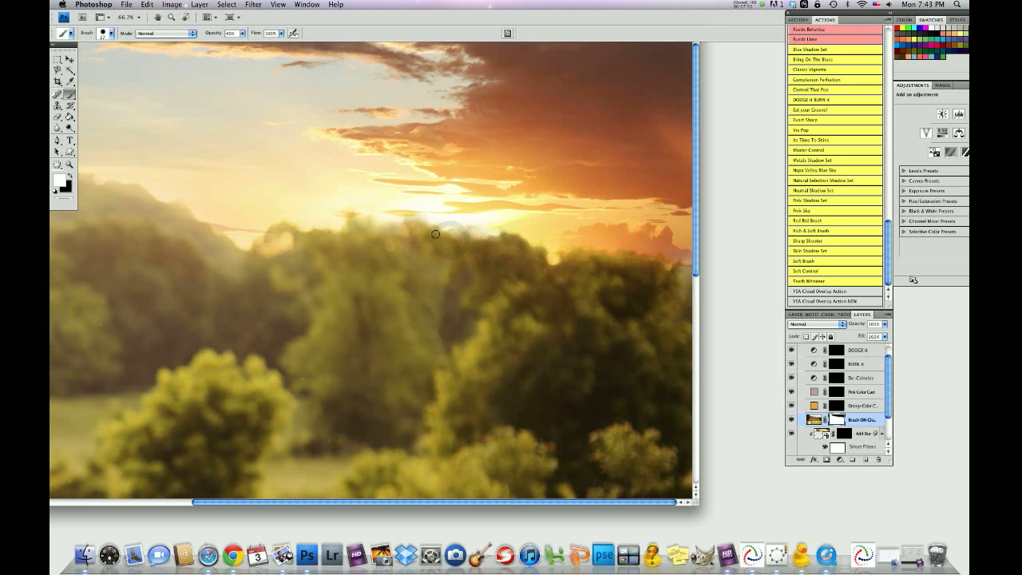
pyautogui.moveTo(409, 232)
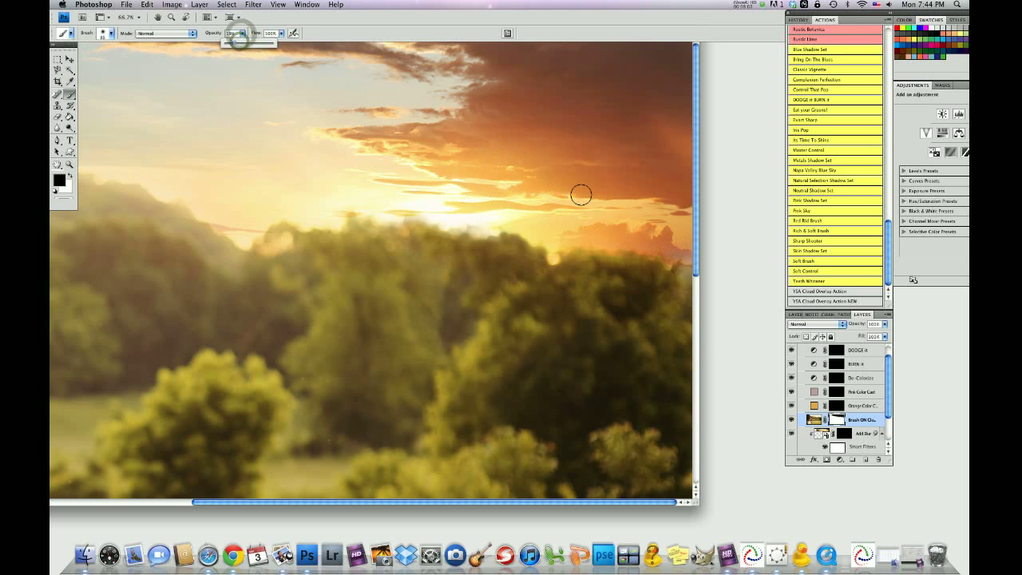
pyautogui.moveTo(681, 253)
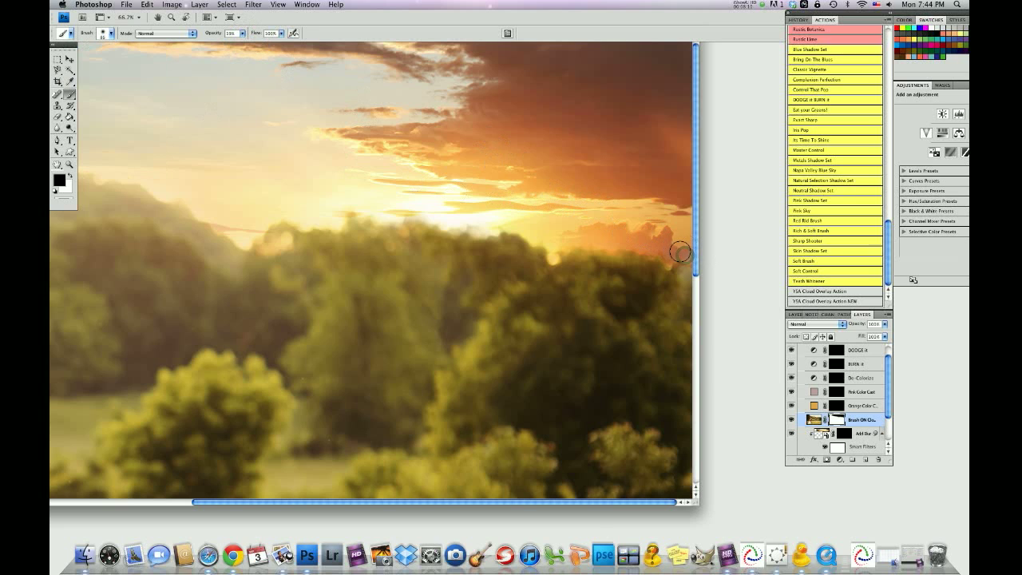
pyautogui.moveTo(590, 239)
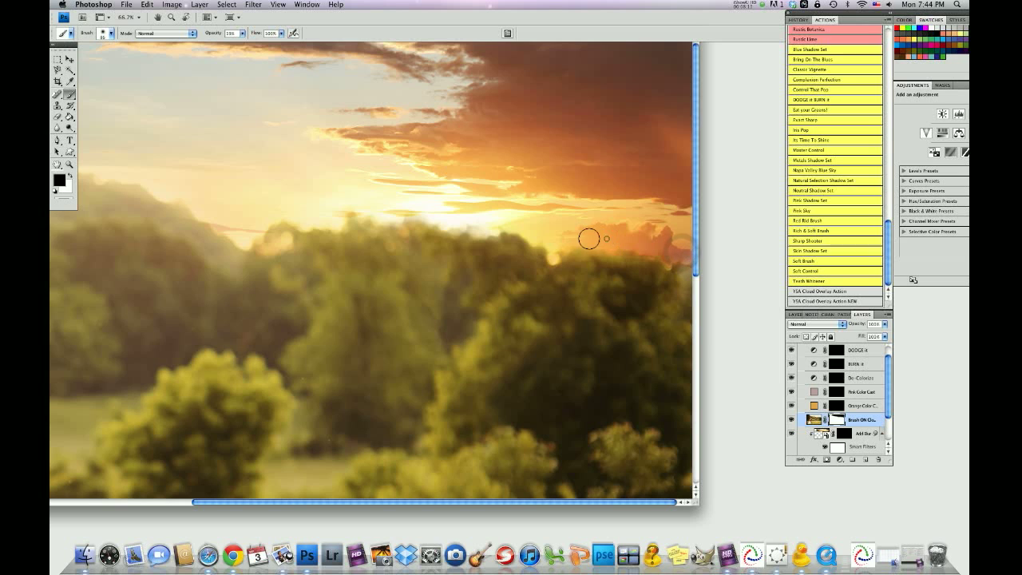
pyautogui.moveTo(495, 223)
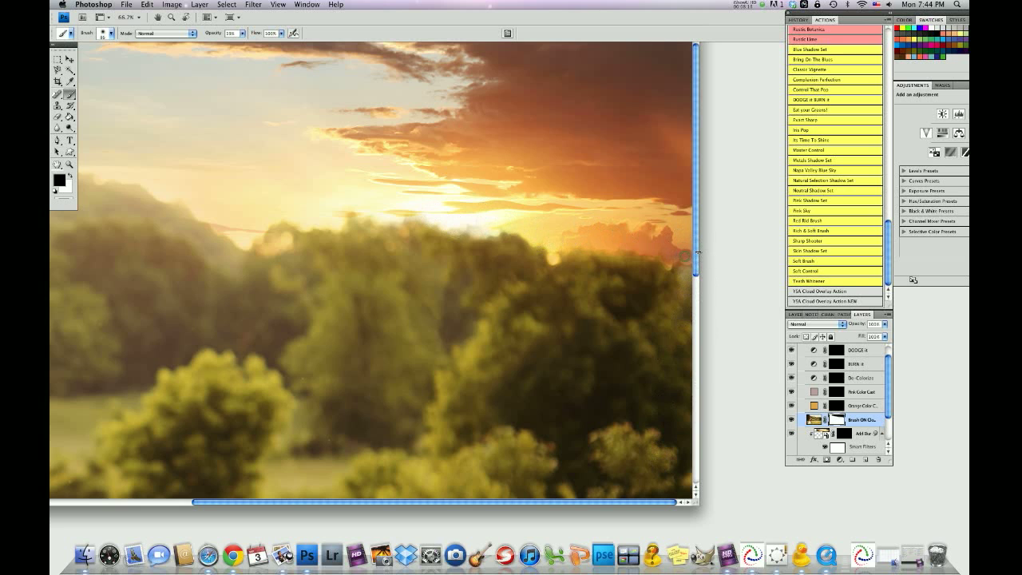
pyautogui.moveTo(669, 246)
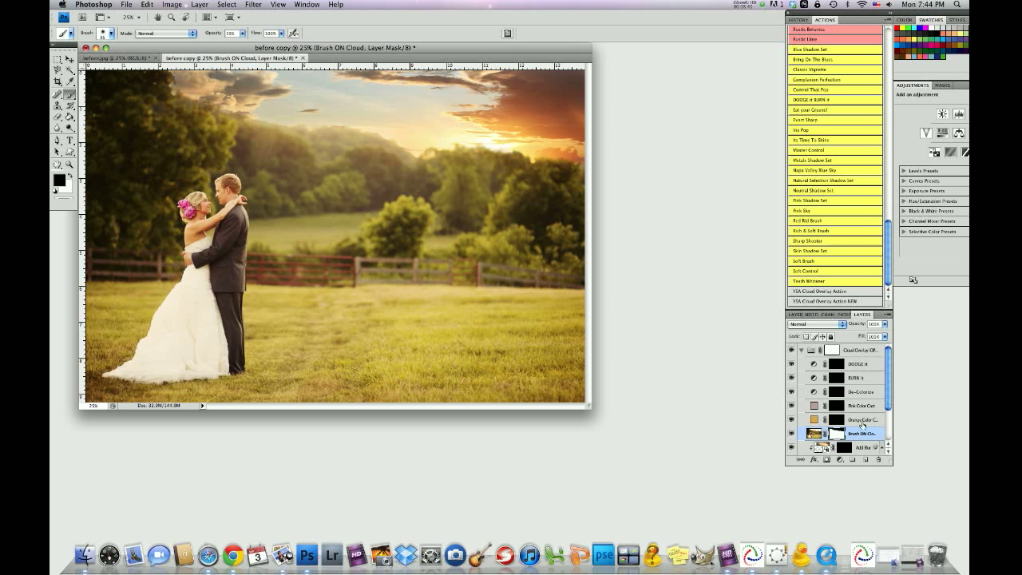
# - Select the Orange Color Cast layer and bring up the brush settings
pyautogui.click(859, 420)
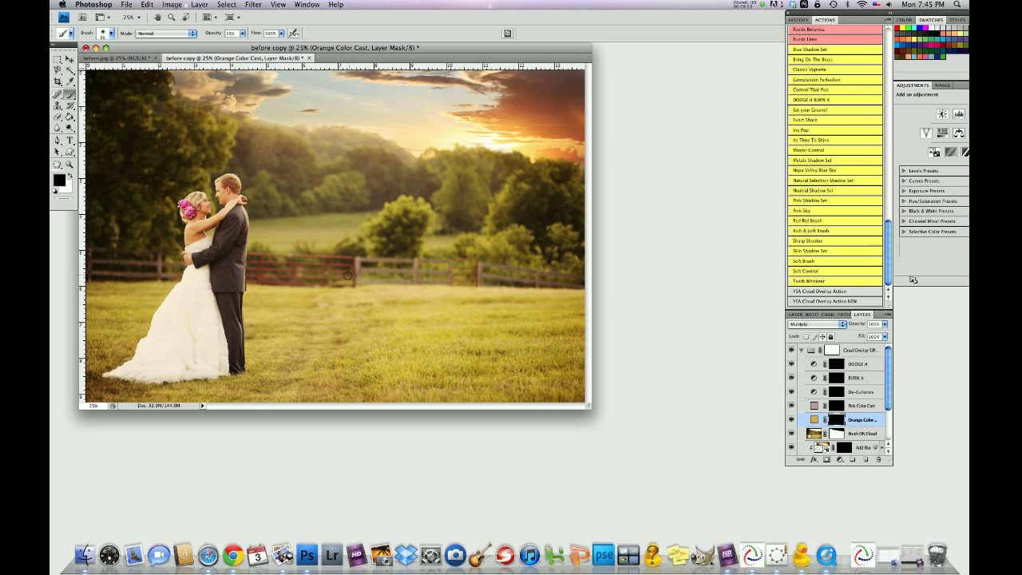
pyautogui.moveTo(327, 276)
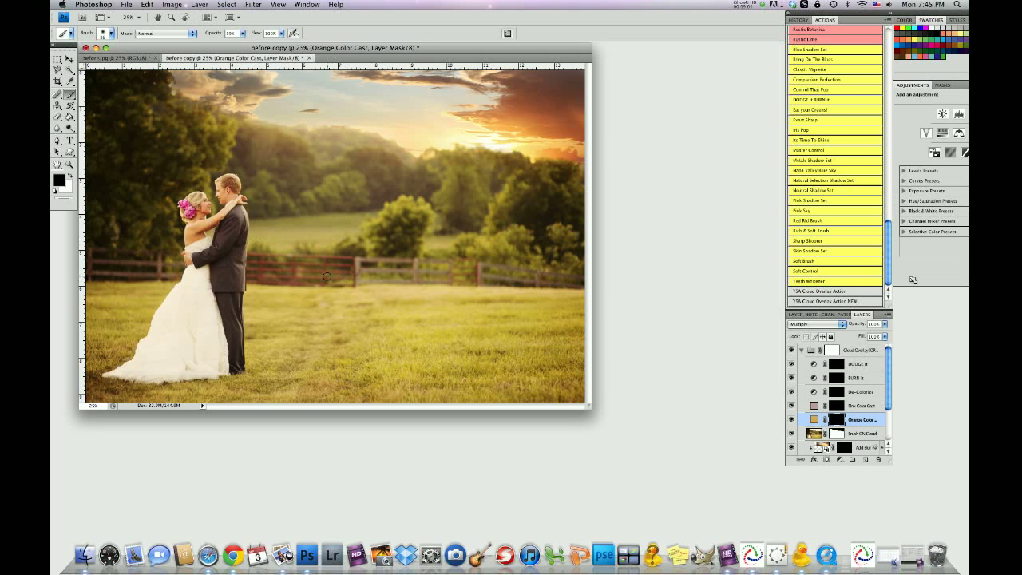
pyautogui.moveTo(365, 277)
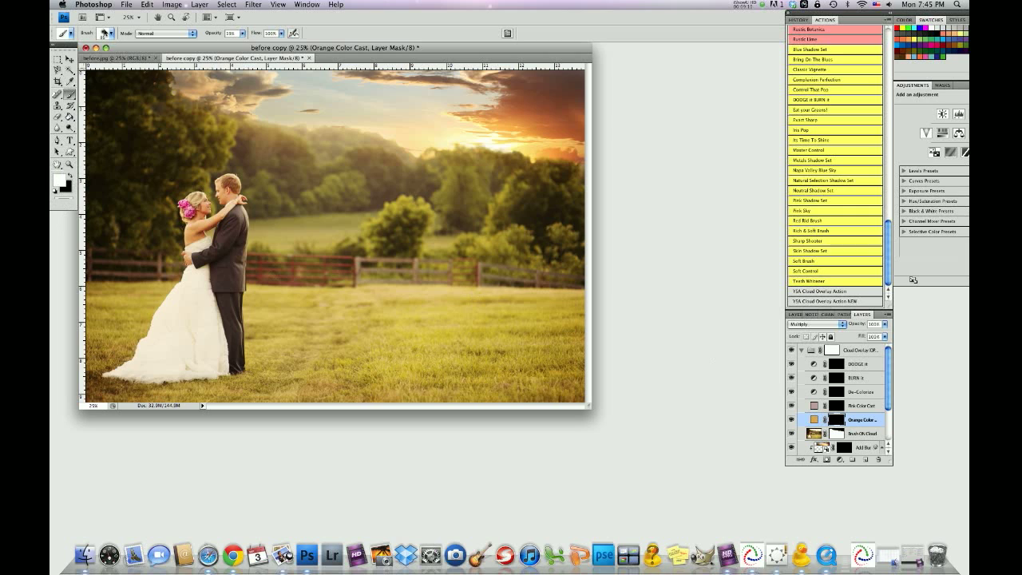
pyautogui.click(105, 33)
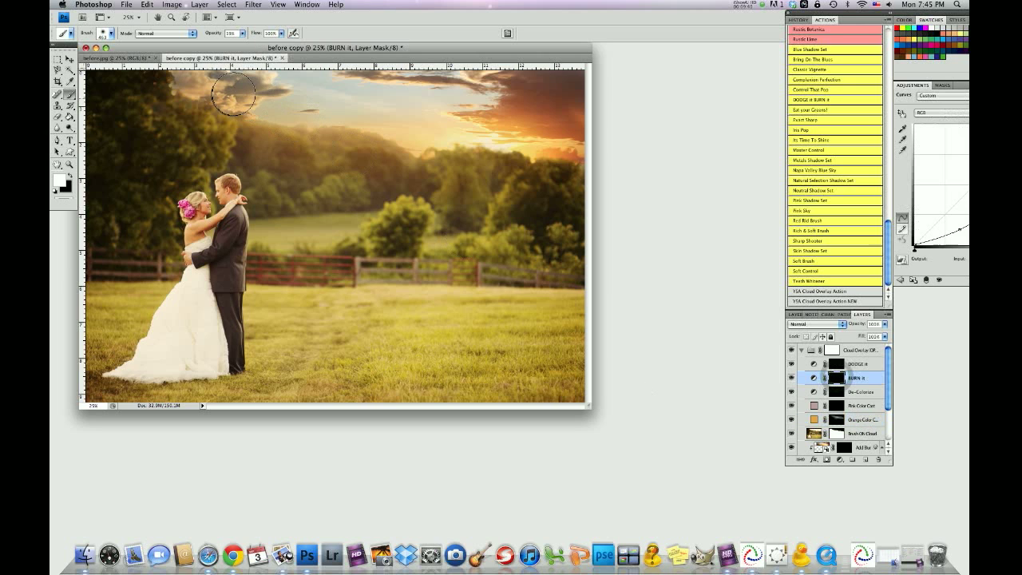
# - Set the brush to about 90 px and target the burn mask for the top-left clouds
pyautogui.click(105, 33)
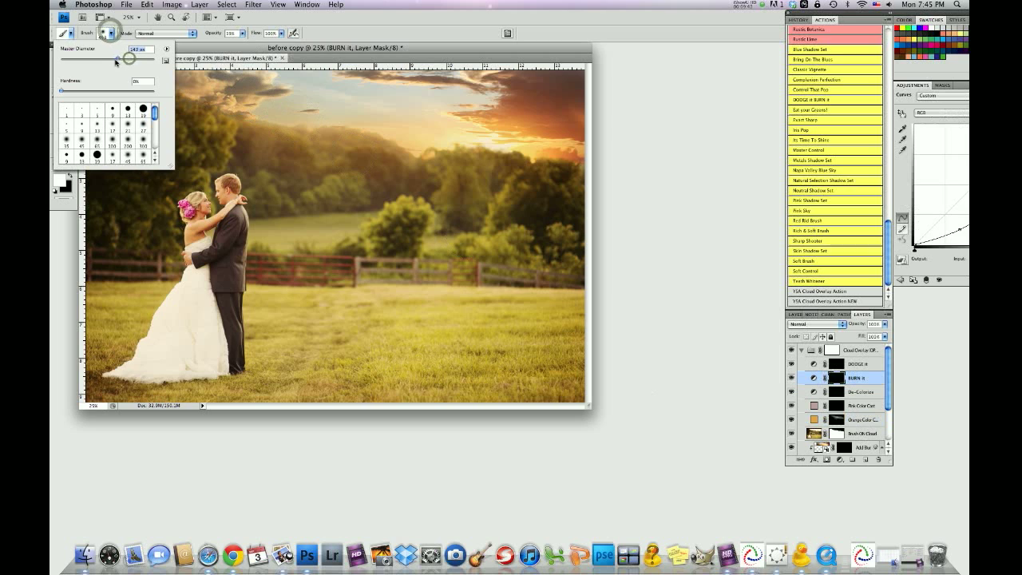
pyautogui.moveTo(128, 59); pyautogui.dragTo(110, 60)
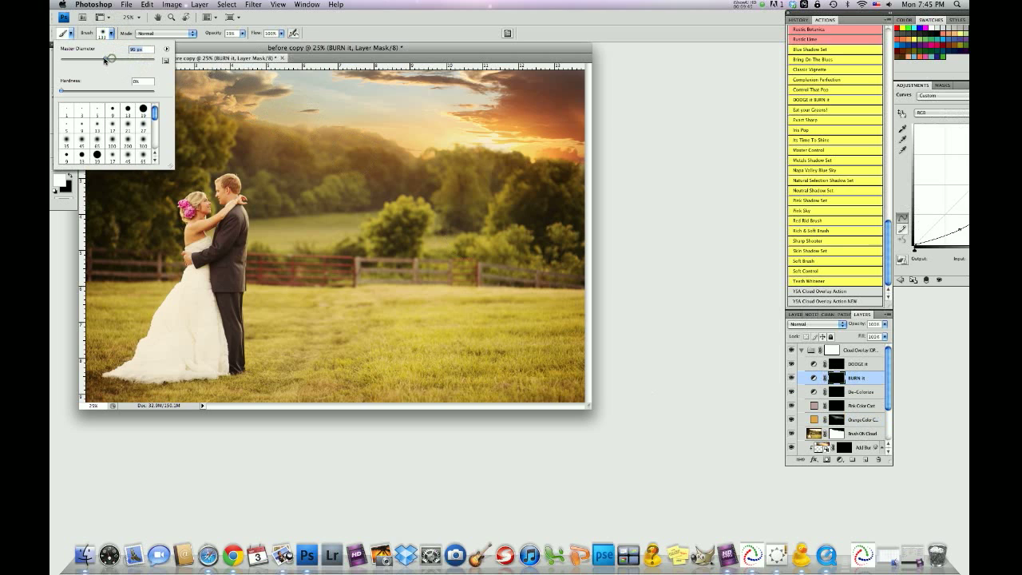
pyautogui.moveTo(110, 59); pyautogui.dragTo(121, 59)
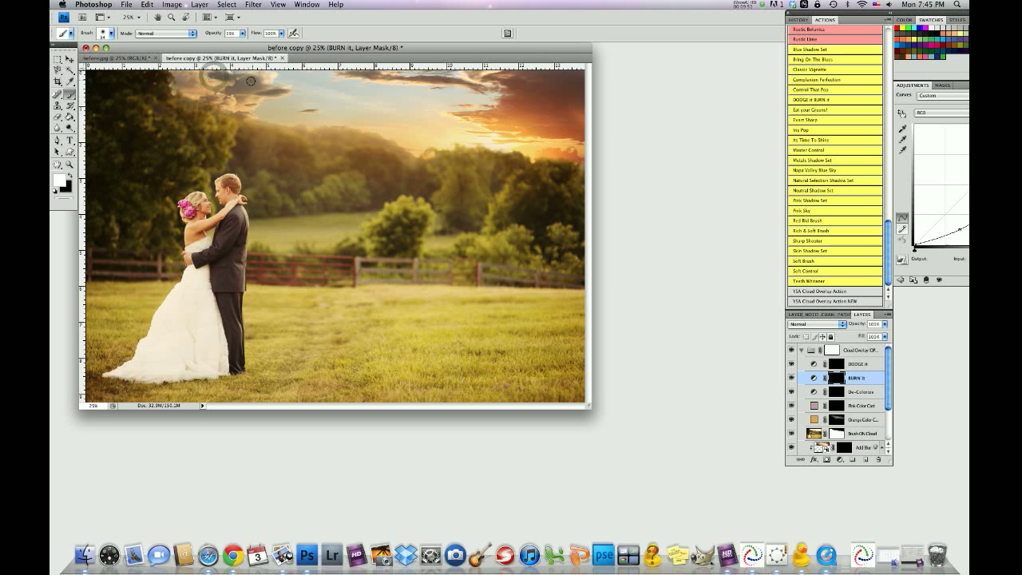
pyautogui.moveTo(273, 92)
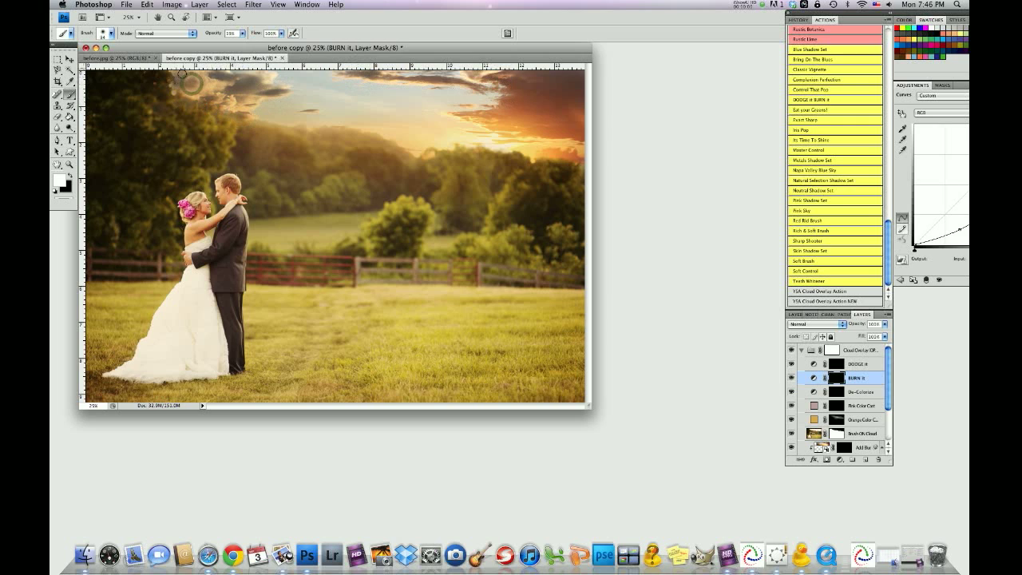
pyautogui.click(859, 364)
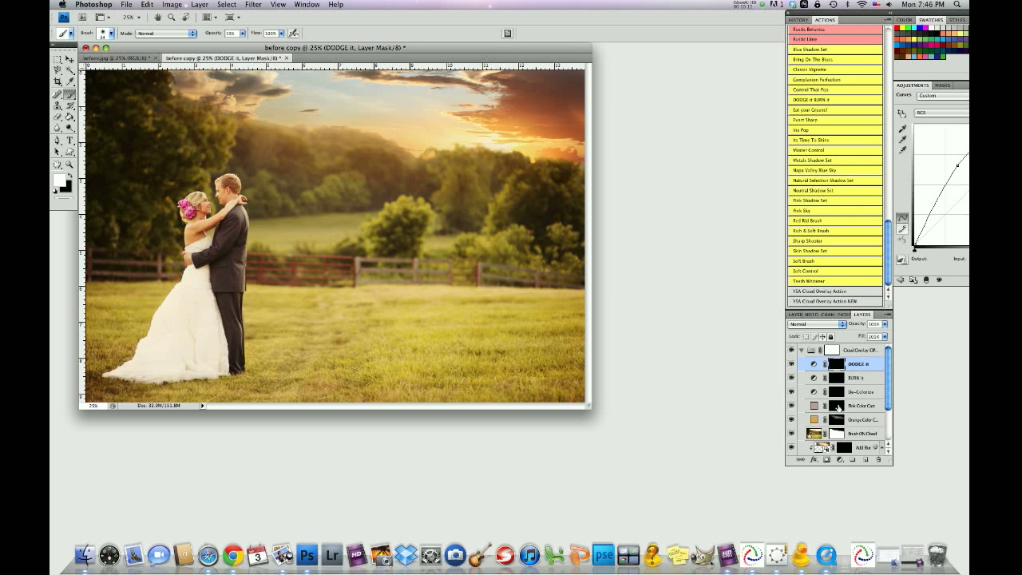
# - Target the De-Colorize layer mask and lower the brush opacity for subtle painting
pyautogui.click(863, 392)
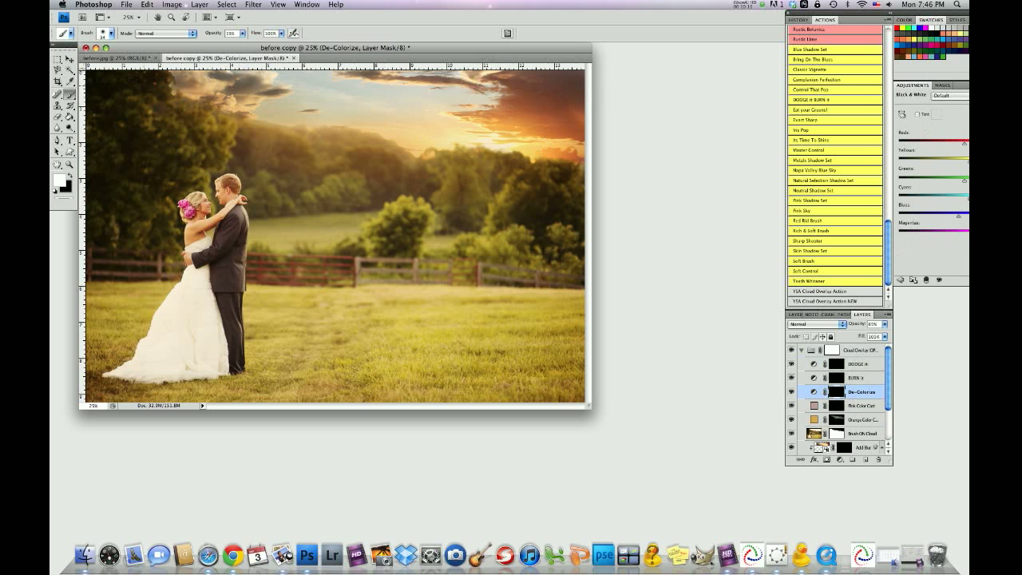
pyautogui.click(110, 32)
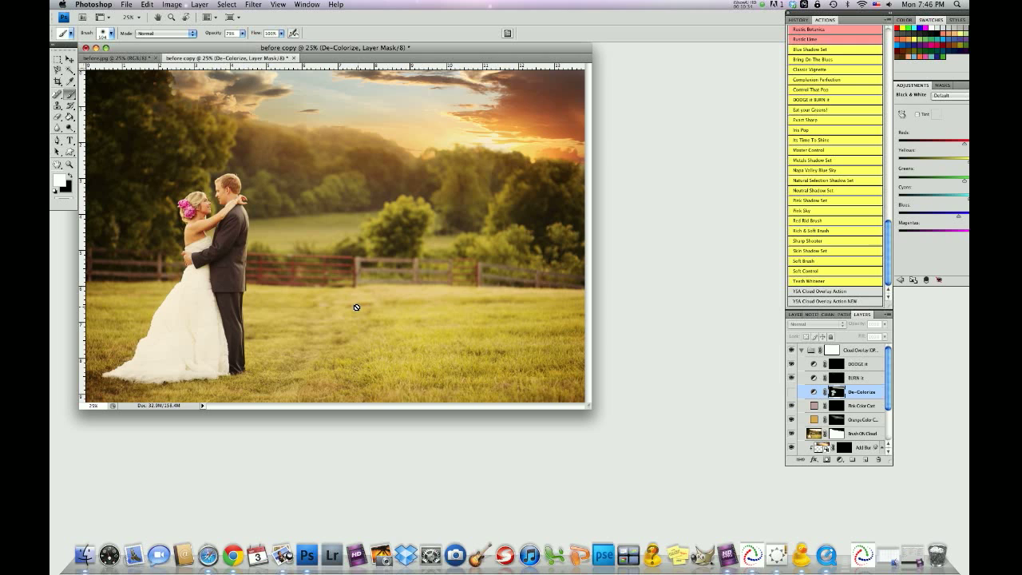
pyautogui.moveTo(345, 310)
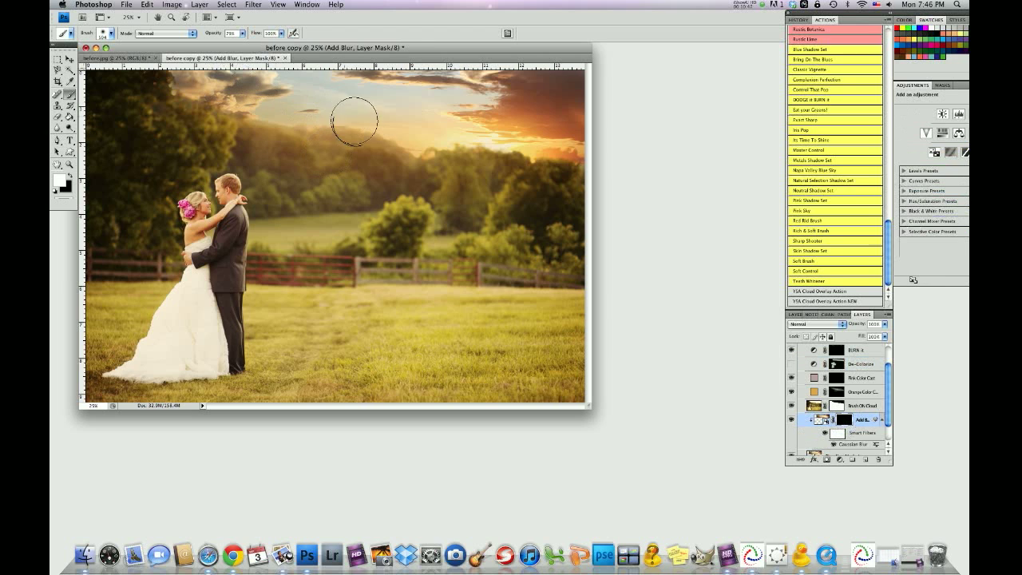
pyautogui.moveTo(447, 110)
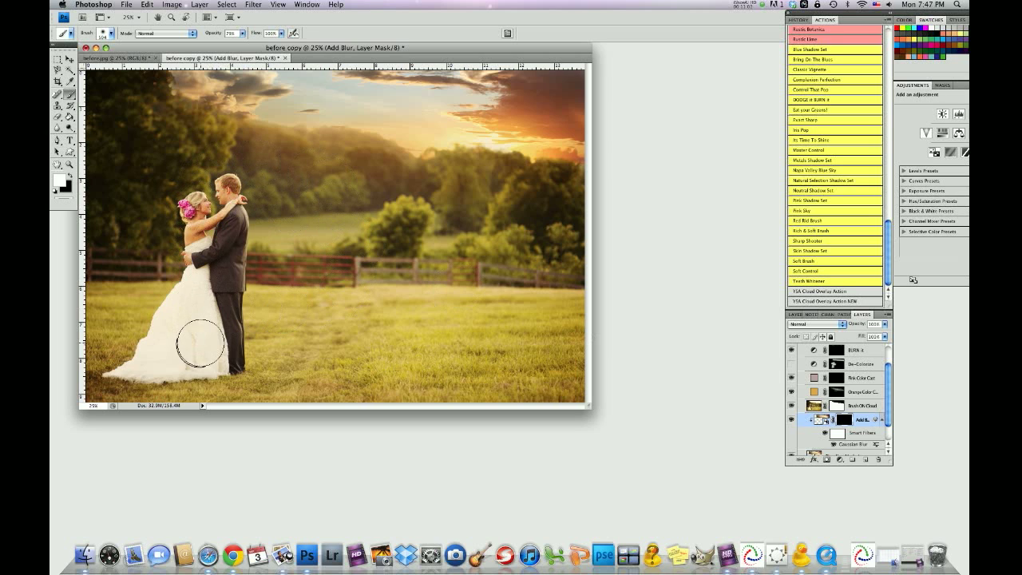
pyautogui.moveTo(575, 116)
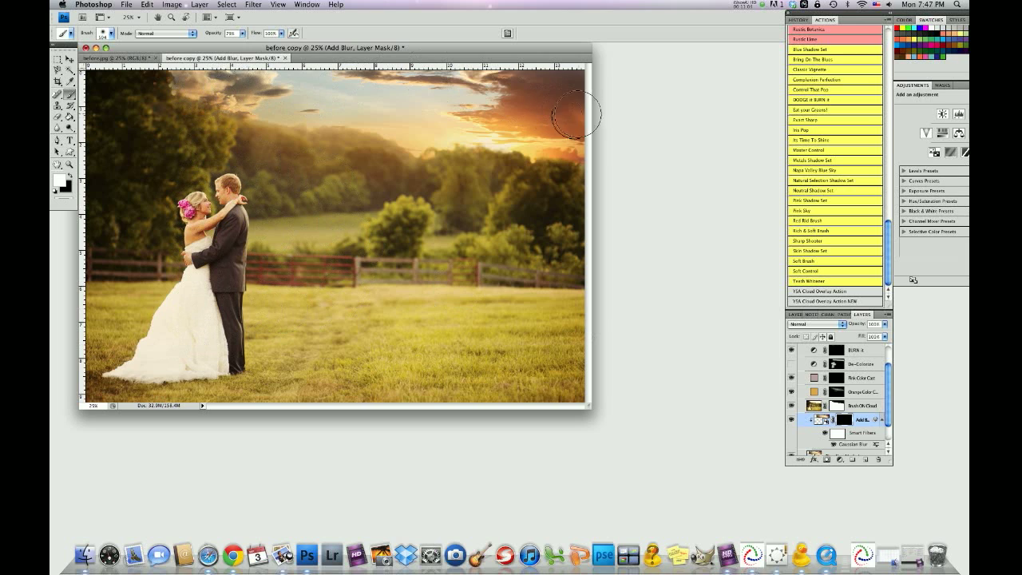
pyautogui.moveTo(539, 120)
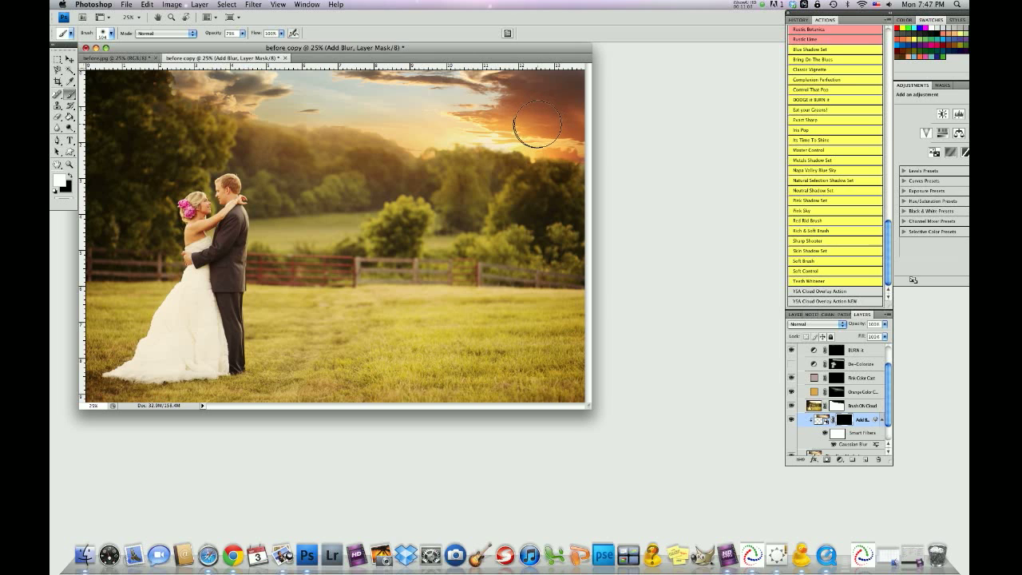
pyautogui.moveTo(535, 125)
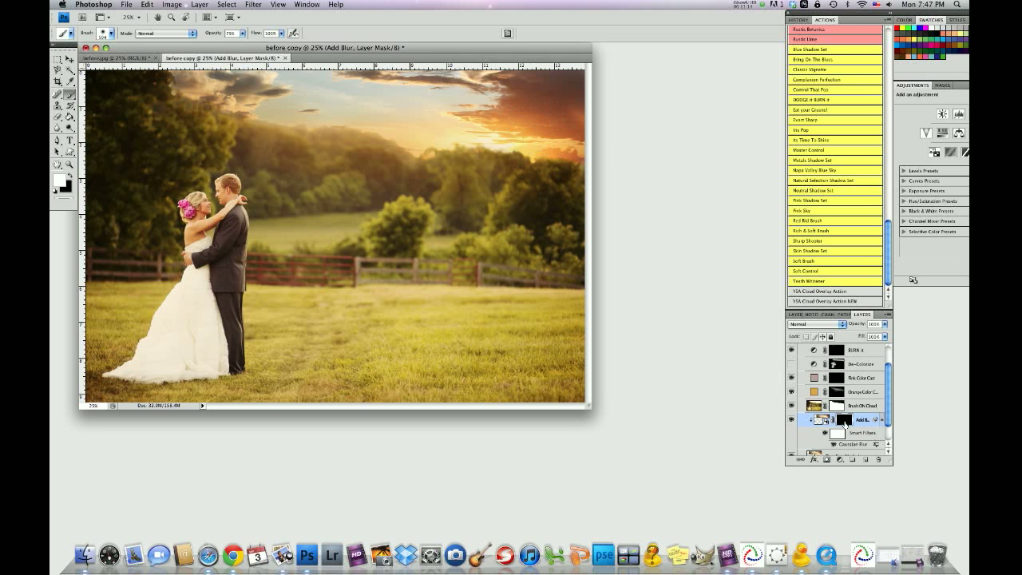
pyautogui.moveTo(519, 122)
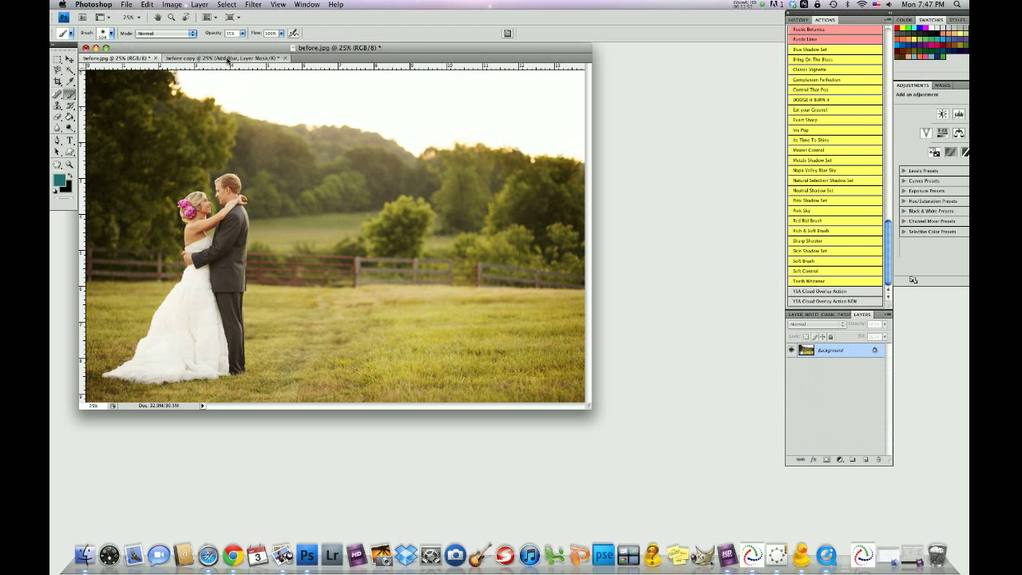
pyautogui.click(212, 58)
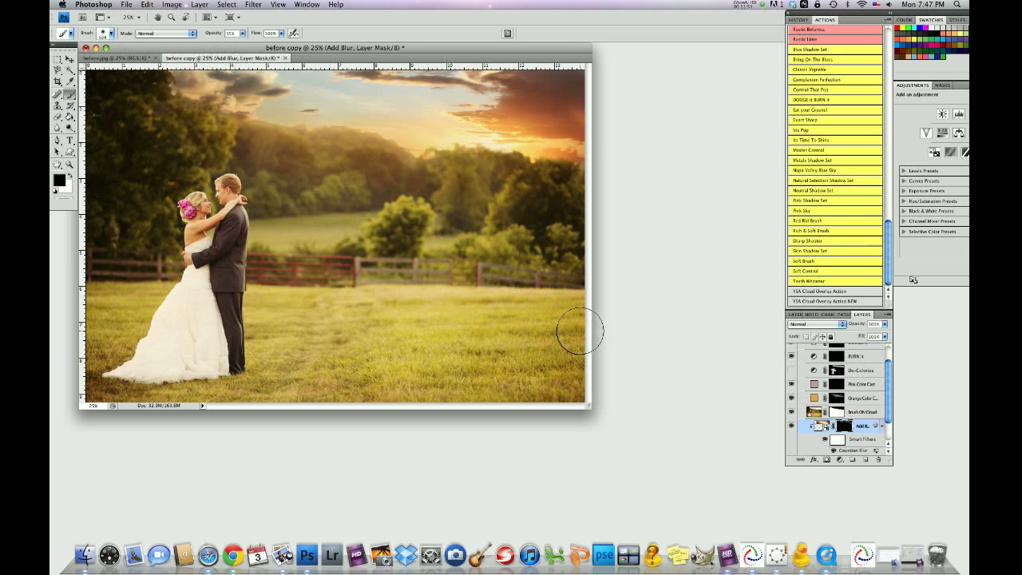